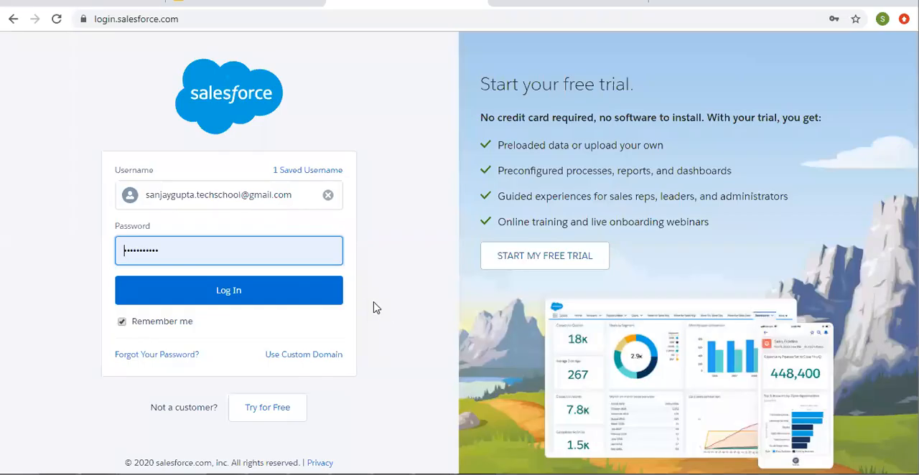
# Sign in to the Salesforce org with the saved credentials
pyautogui.click(228, 290)
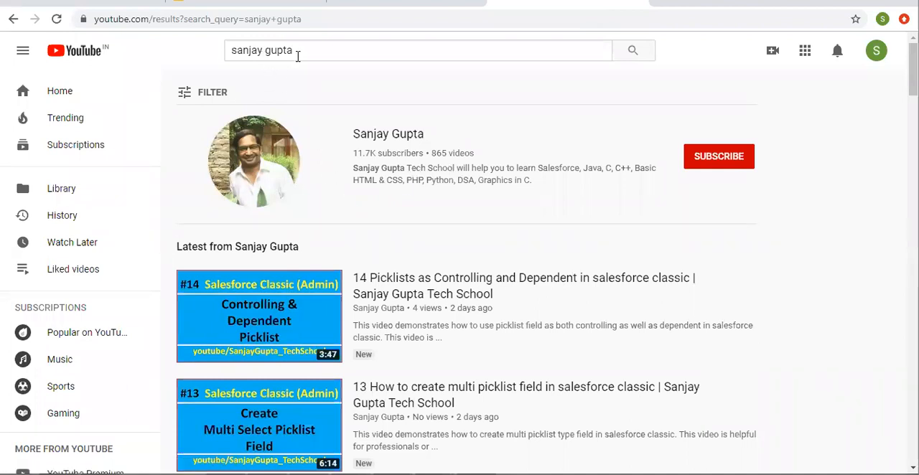
pyautogui.moveTo(368, 214)
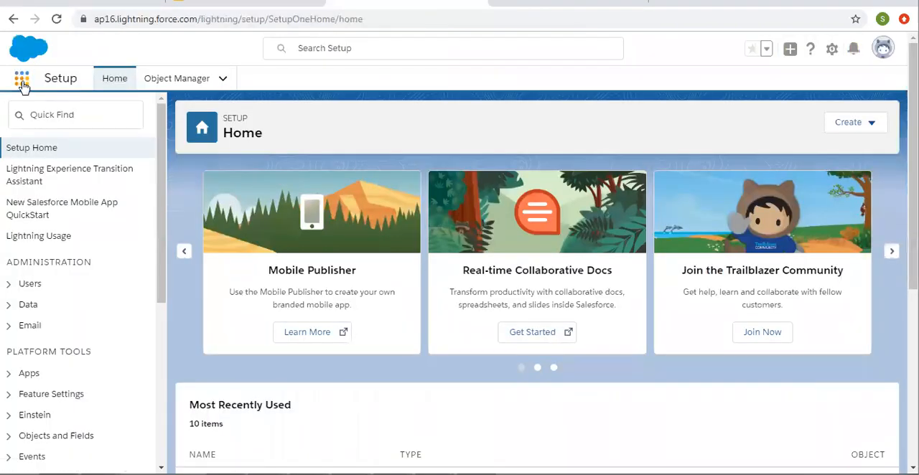
pyautogui.moveTo(317, 345)
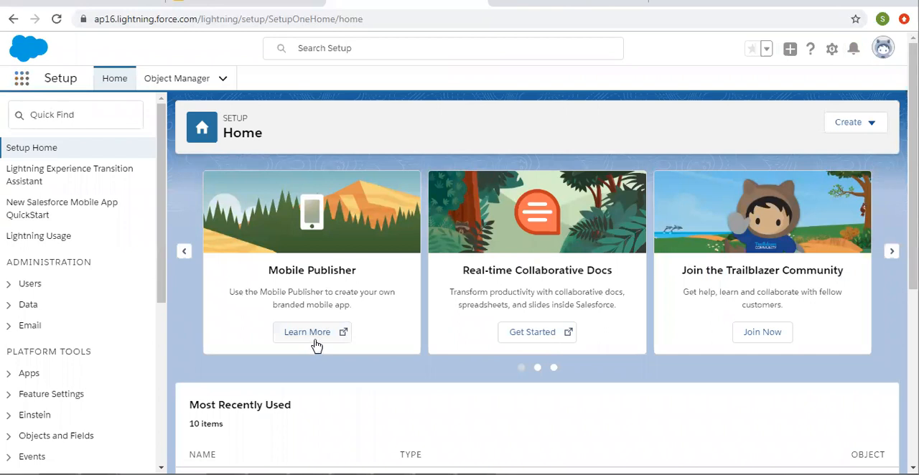
# Switch to the My University app and view its Students and Books lists
pyautogui.click(21, 78)
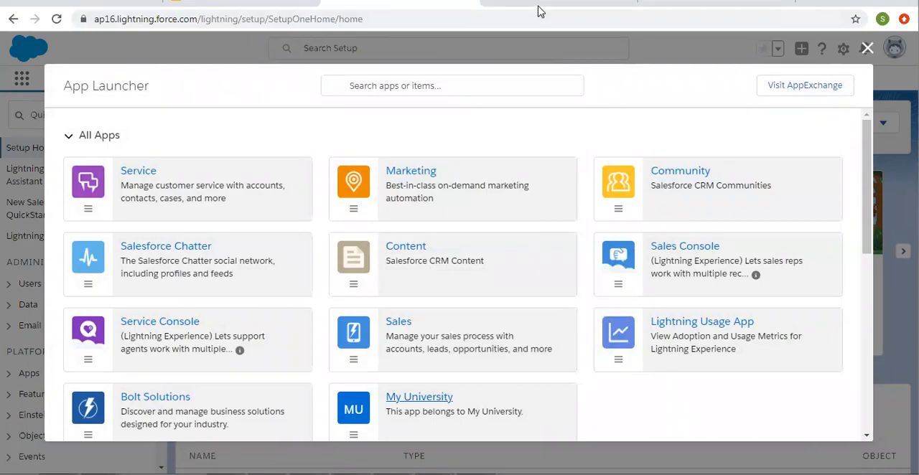
pyautogui.click(419, 397)
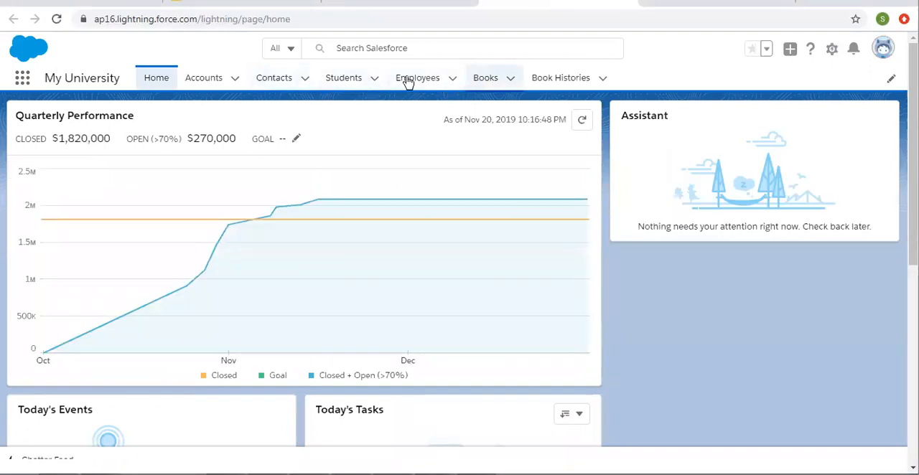
pyautogui.click(343, 77)
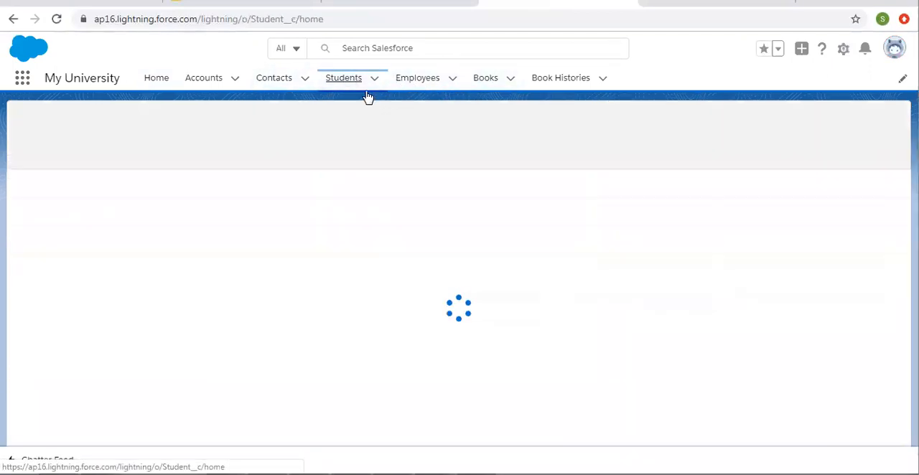
pyautogui.click(344, 78)
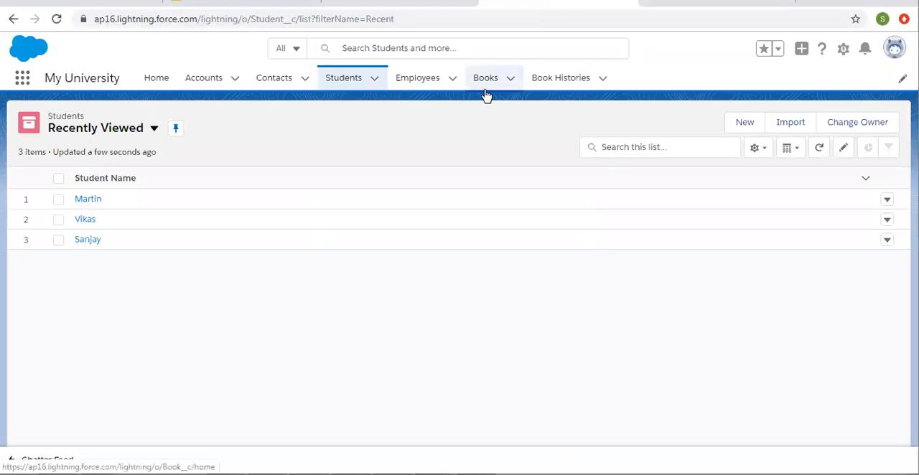
pyautogui.moveTo(378, 115)
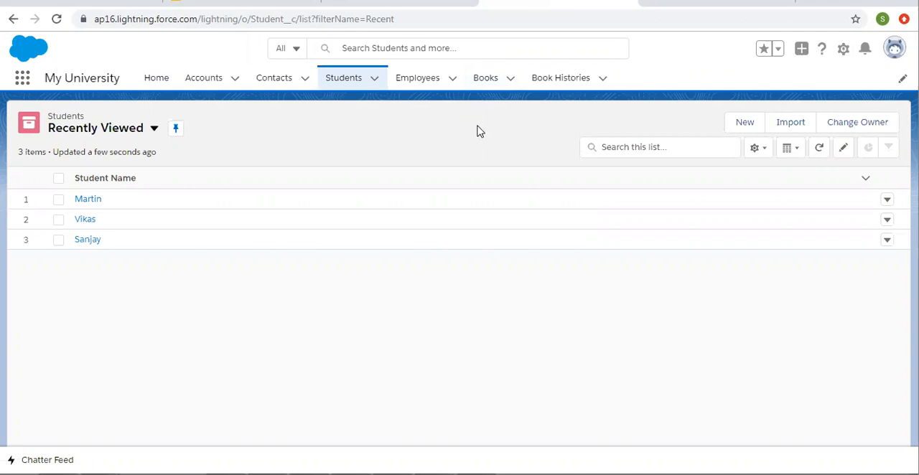
pyautogui.moveTo(343, 77)
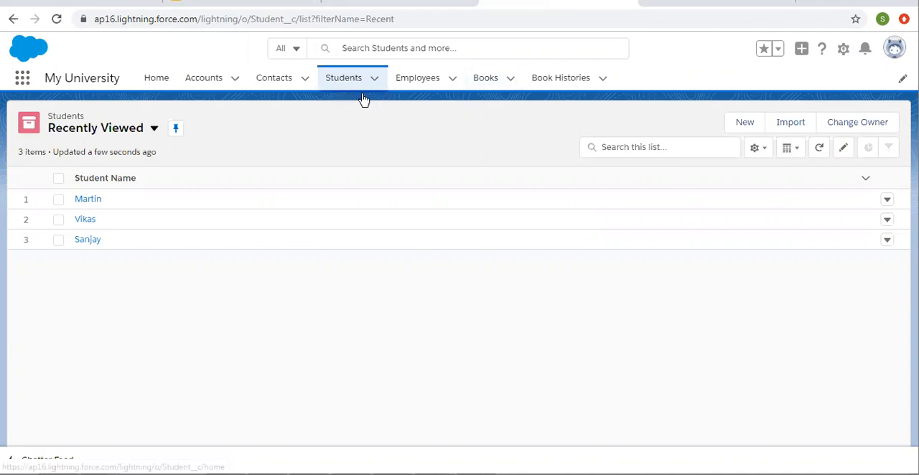
pyautogui.moveTo(439, 132)
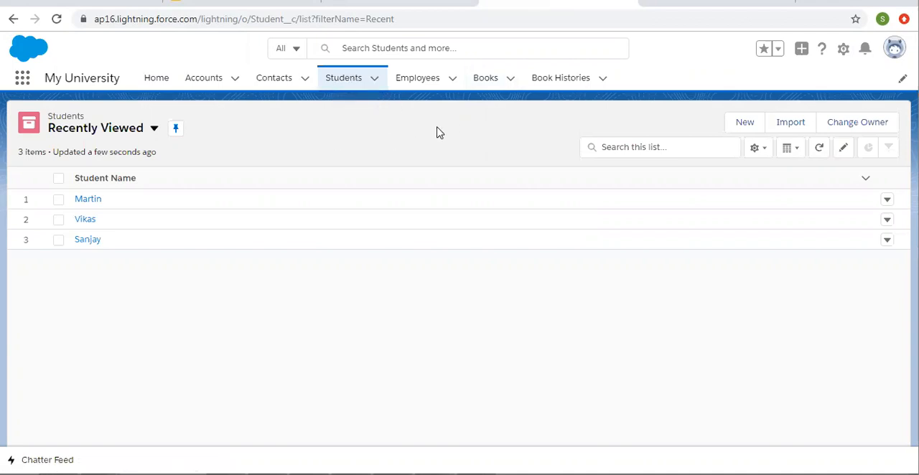
pyautogui.moveTo(485, 78)
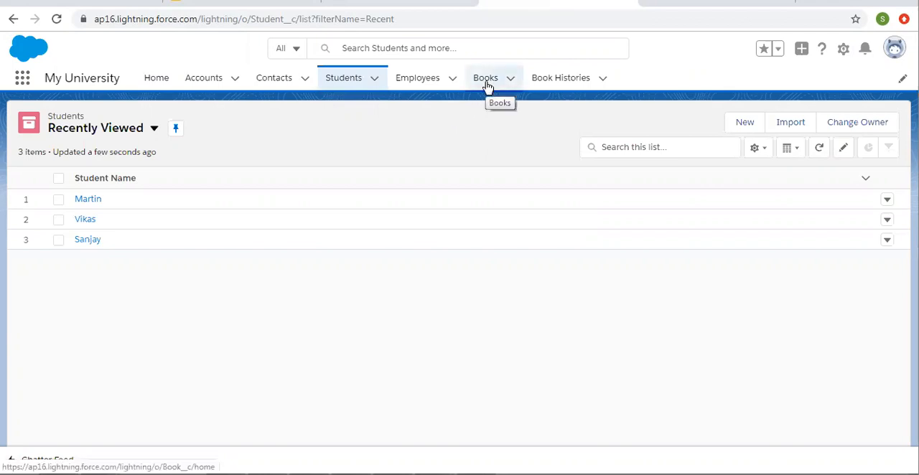
pyautogui.click(486, 77)
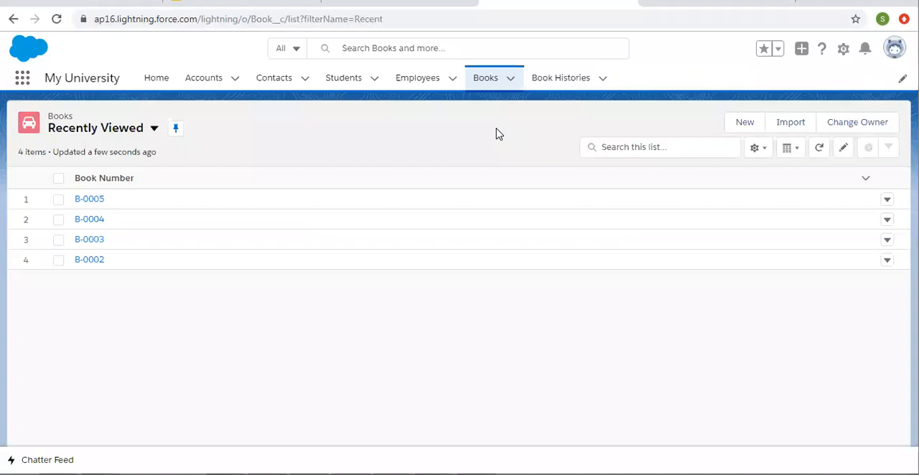
# Open book B-0005, preview the Student lookup's students, then cancel the edit
pyautogui.click(89, 199)
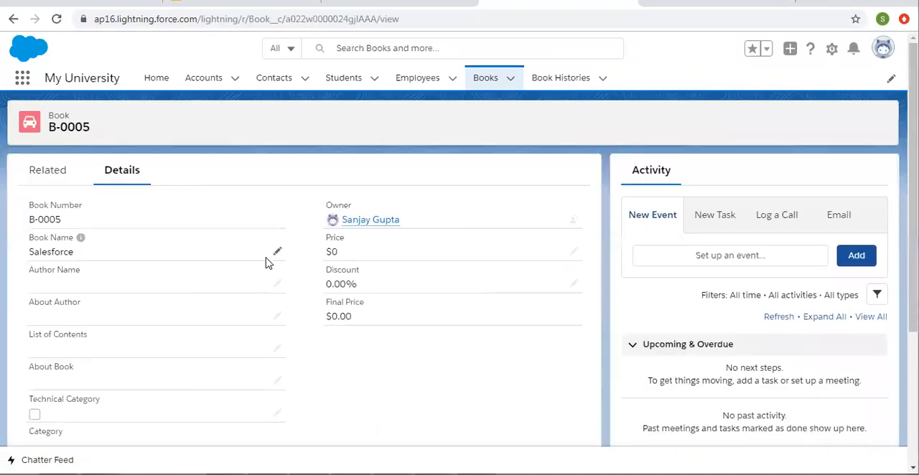
pyautogui.scroll(-3)
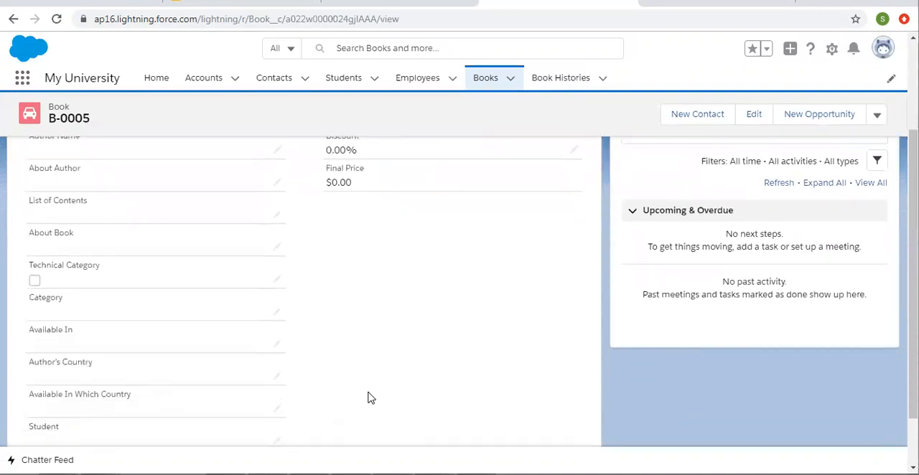
pyautogui.scroll(-3)
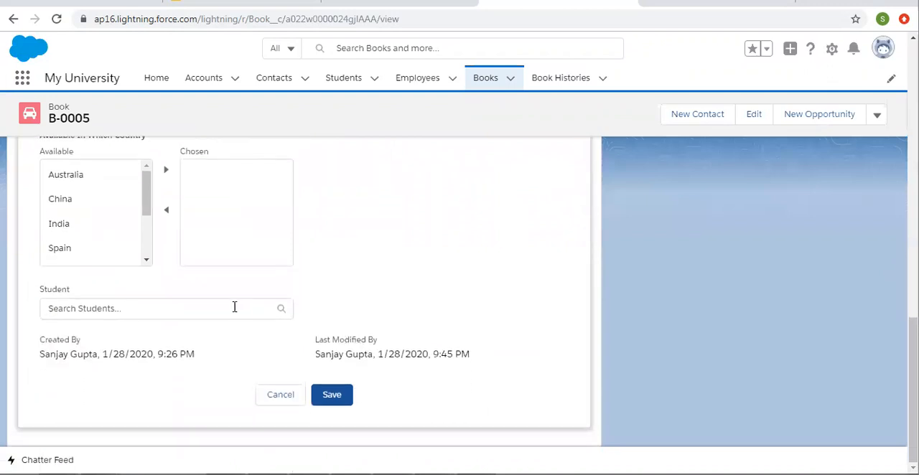
pyautogui.click(165, 308)
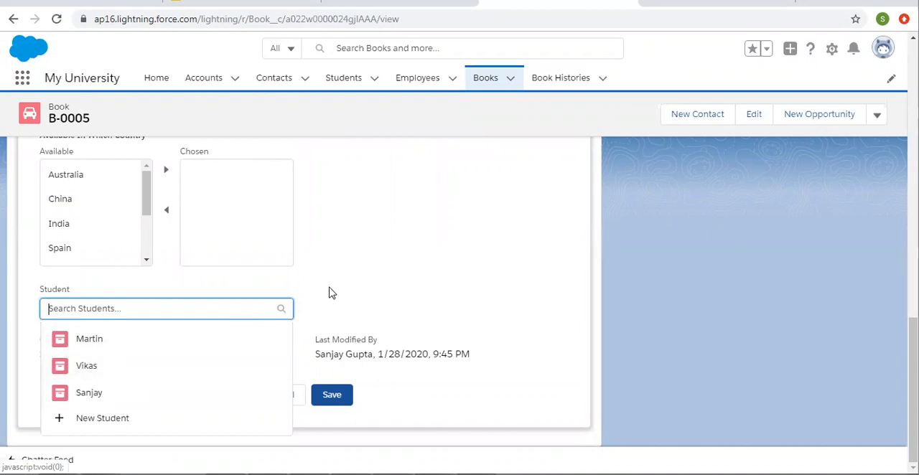
pyautogui.moveTo(88, 393)
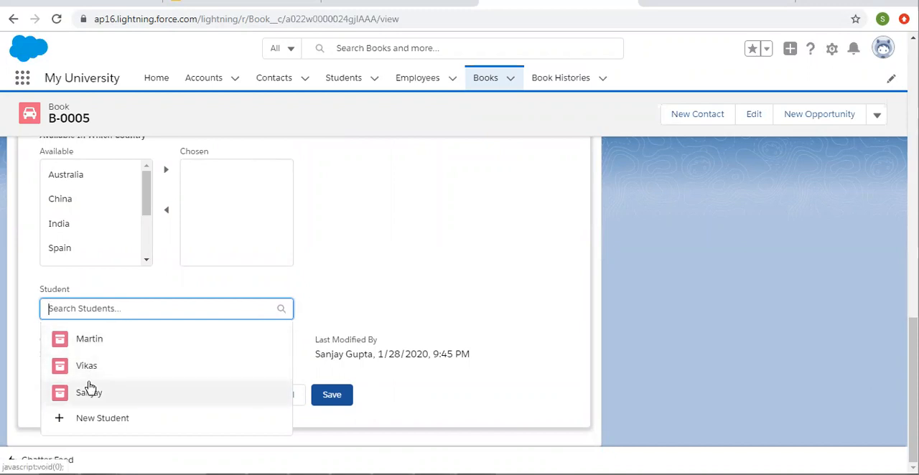
pyautogui.moveTo(106, 351)
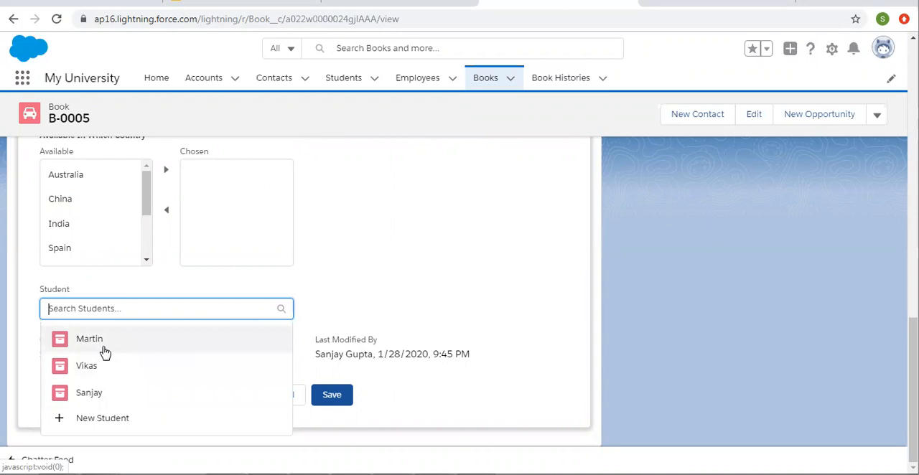
pyautogui.moveTo(393, 275)
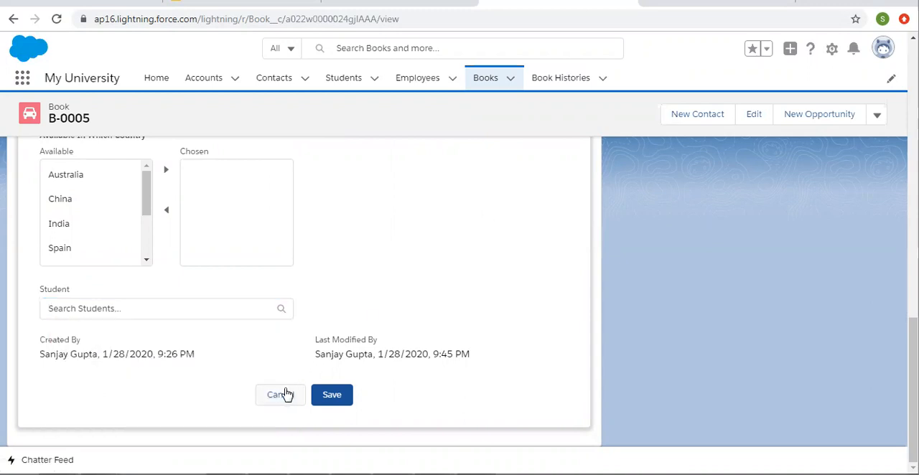
pyautogui.click(279, 395)
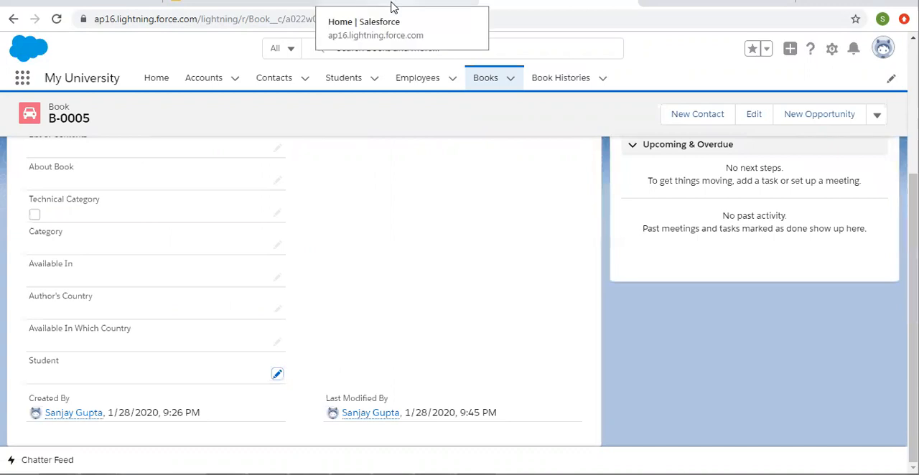
# Find the Book object in Object Manager and list its Fields & Relationships
pyautogui.click(21, 78)
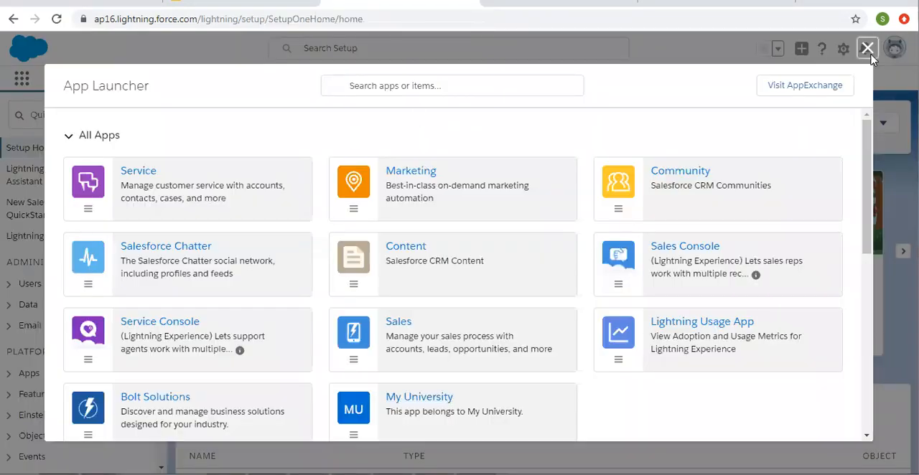
pyautogui.click(867, 48)
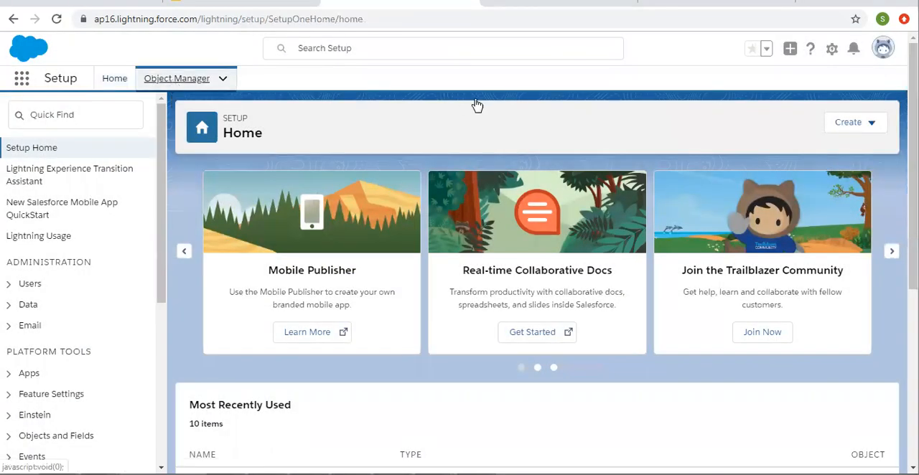
pyautogui.click(177, 79)
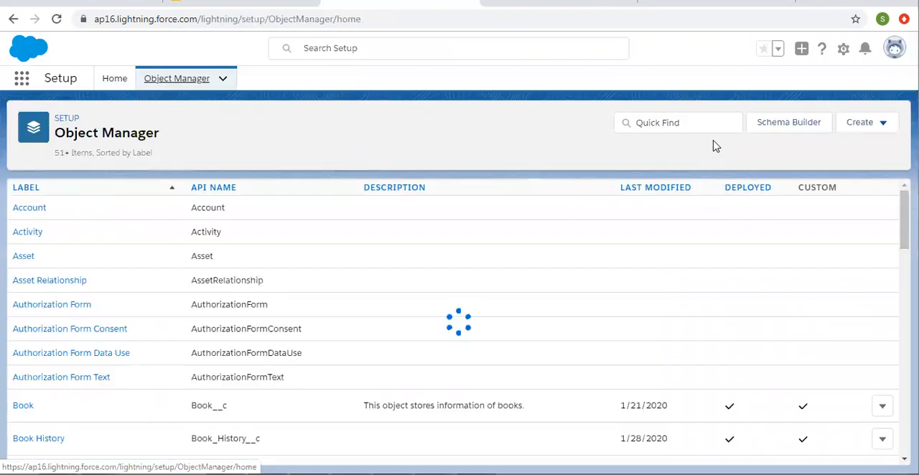
pyautogui.write('book')
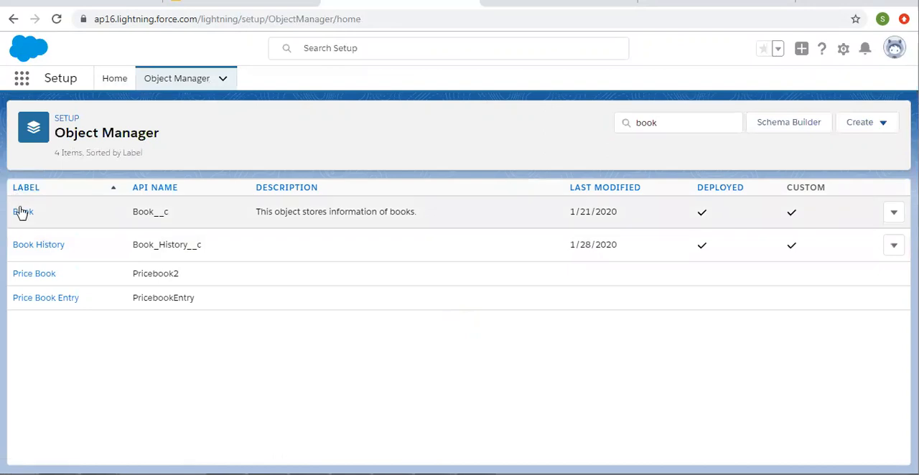
pyautogui.click(22, 211)
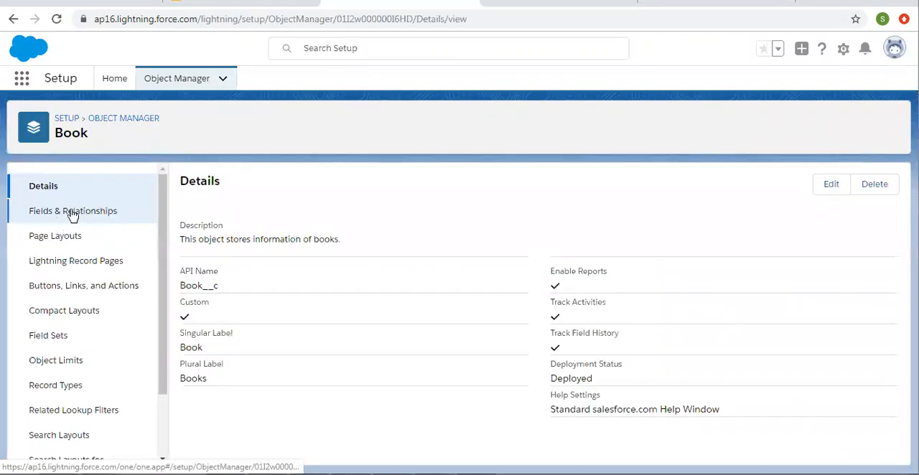
pyautogui.click(73, 210)
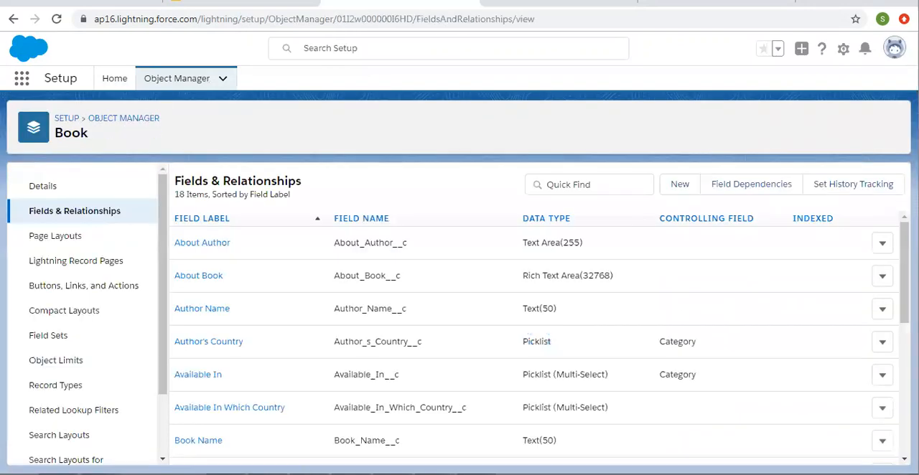
pyautogui.scroll(-3)
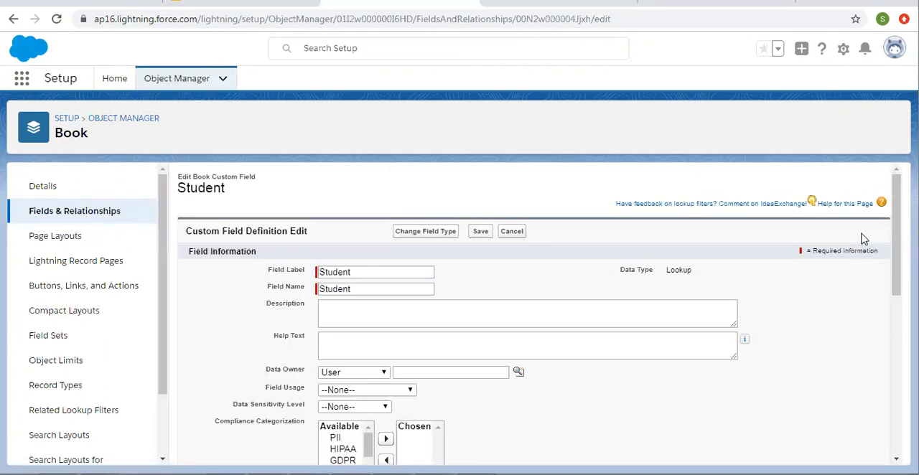
# Set the lookup filter criteria to Student: Country equals India
pyautogui.scroll(-3)
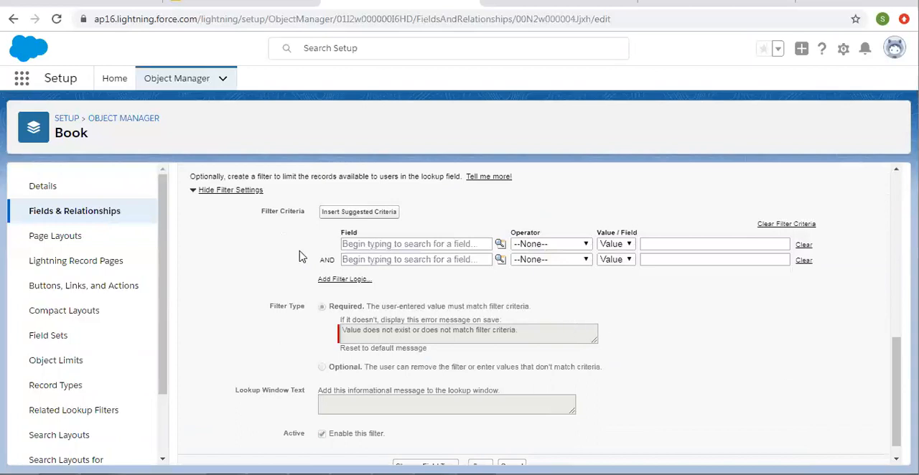
pyautogui.click(415, 244)
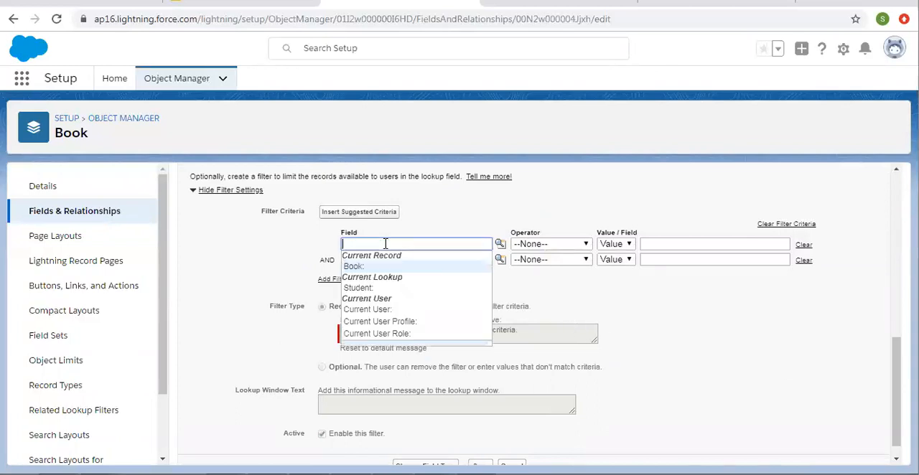
pyautogui.click(358, 287)
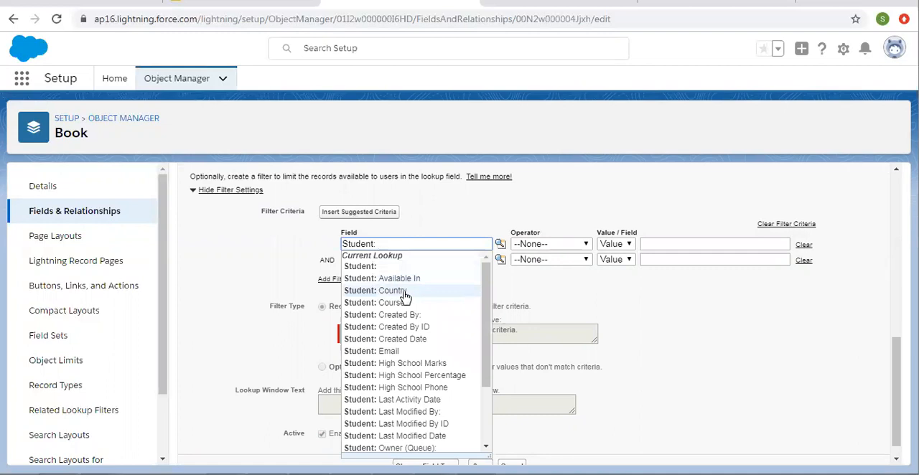
pyautogui.click(392, 290)
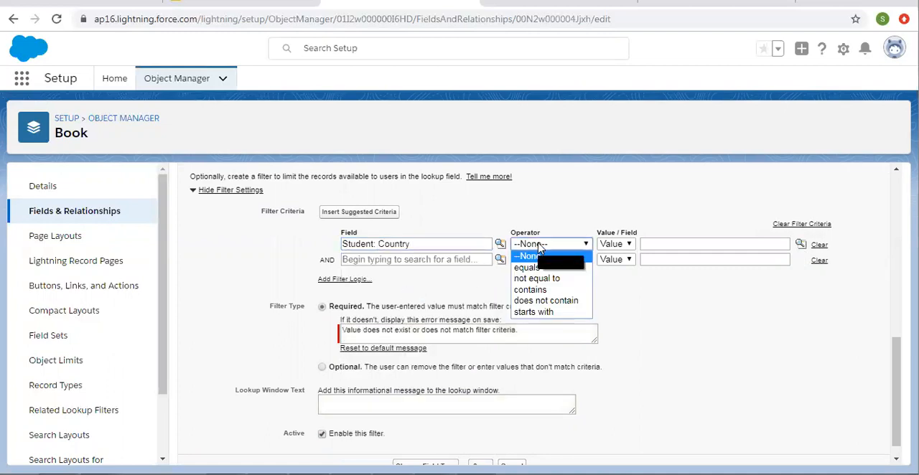
pyautogui.click(527, 267)
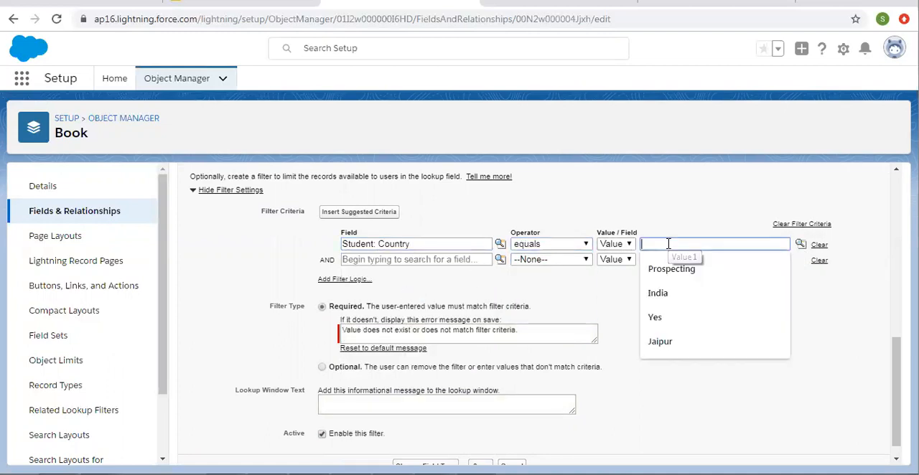
pyautogui.click(800, 243)
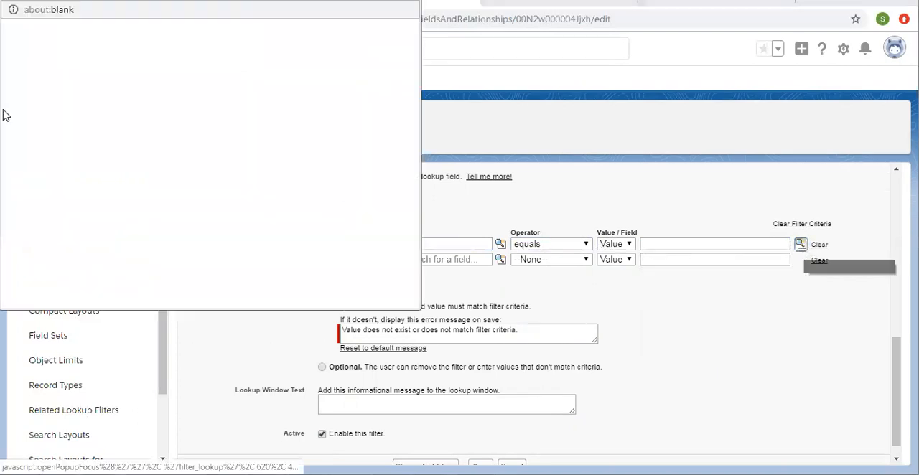
pyautogui.click(500, 243)
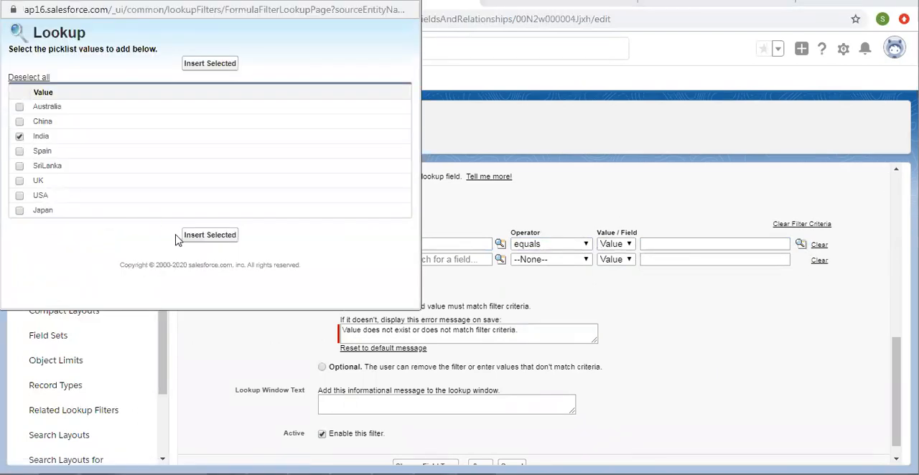
pyautogui.click(210, 235)
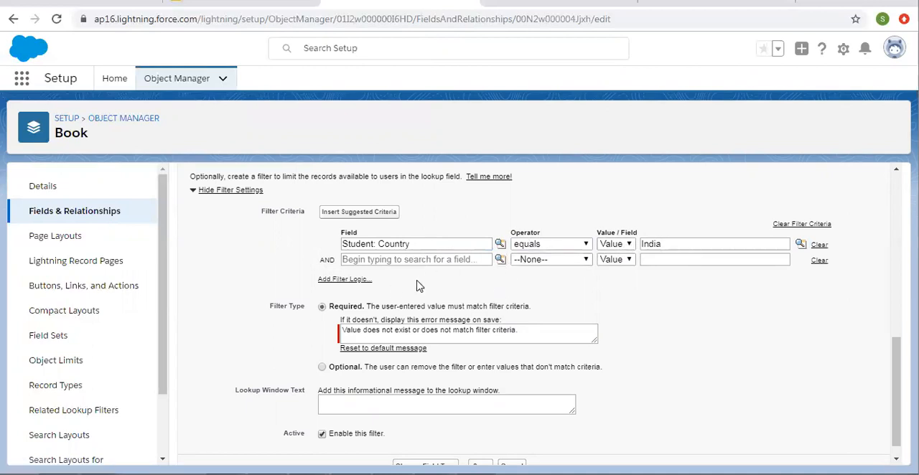
# Add filter logic 1, keep the filter type Required, and save the field
pyautogui.click(416, 259)
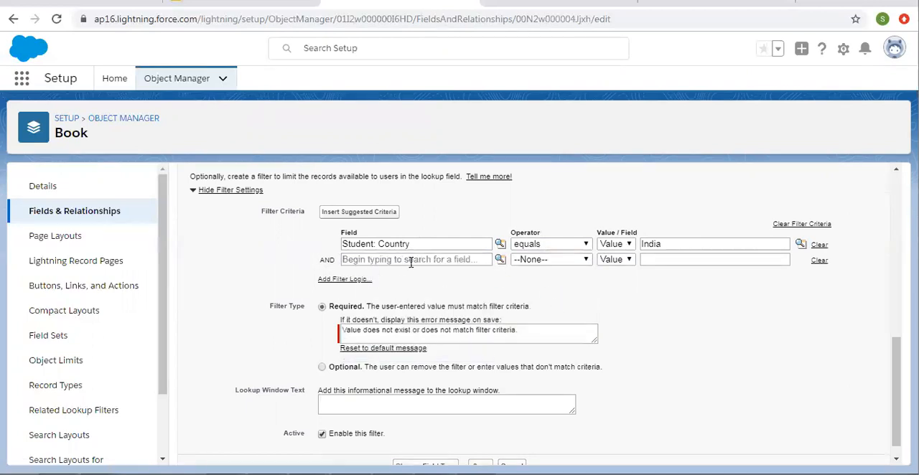
pyautogui.click(344, 279)
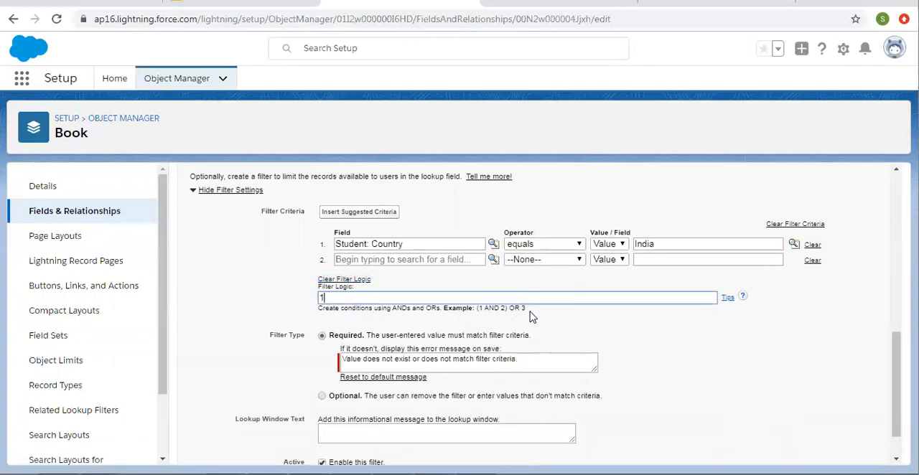
pyautogui.moveTo(544, 244)
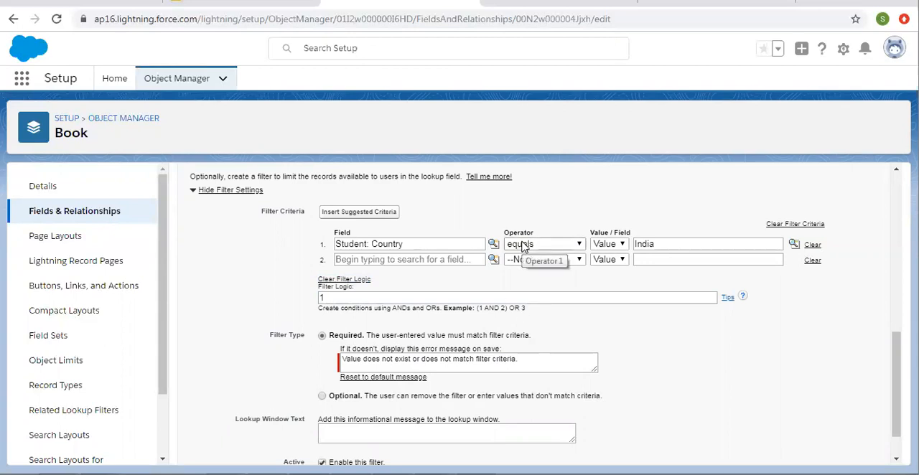
pyautogui.moveTo(543, 260)
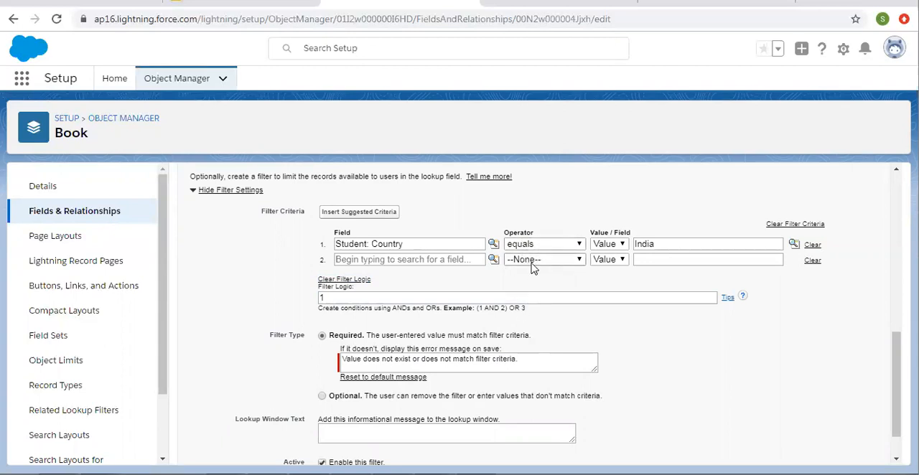
pyautogui.scroll(-3)
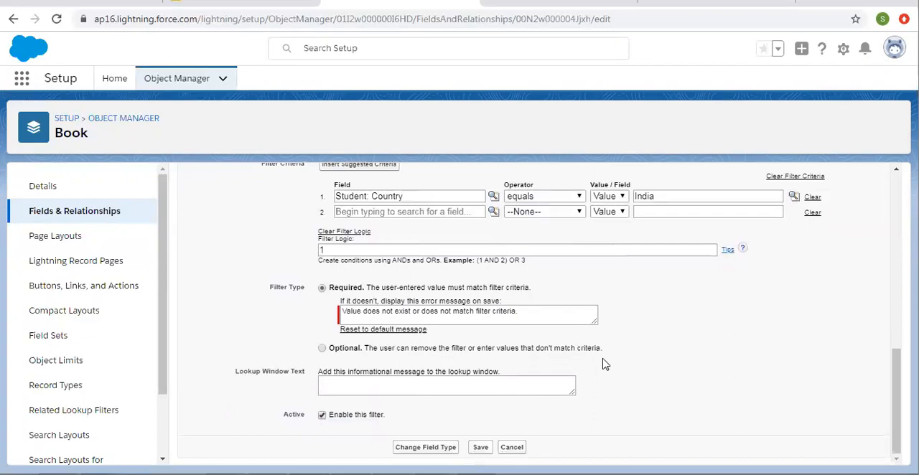
pyautogui.moveTo(383, 329)
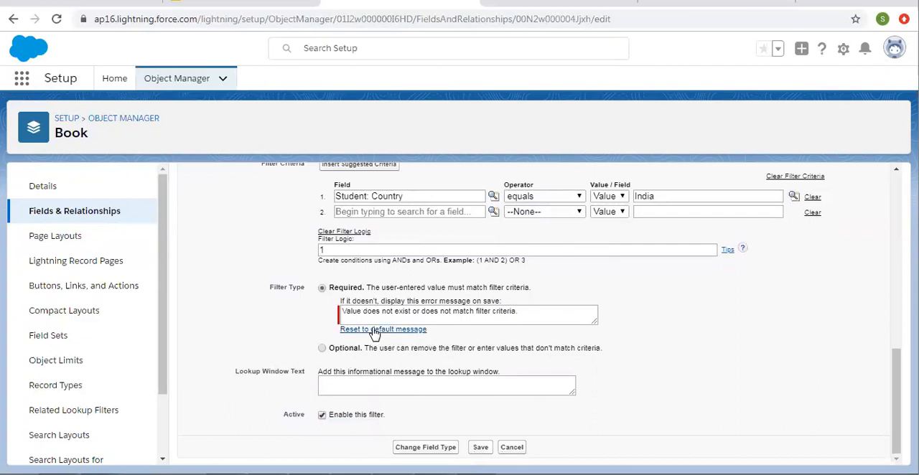
pyautogui.moveTo(395, 301)
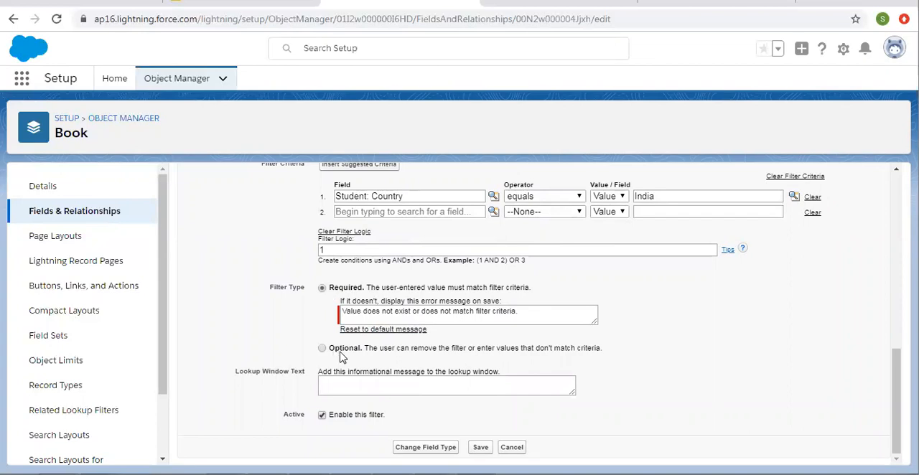
pyautogui.moveTo(321, 358)
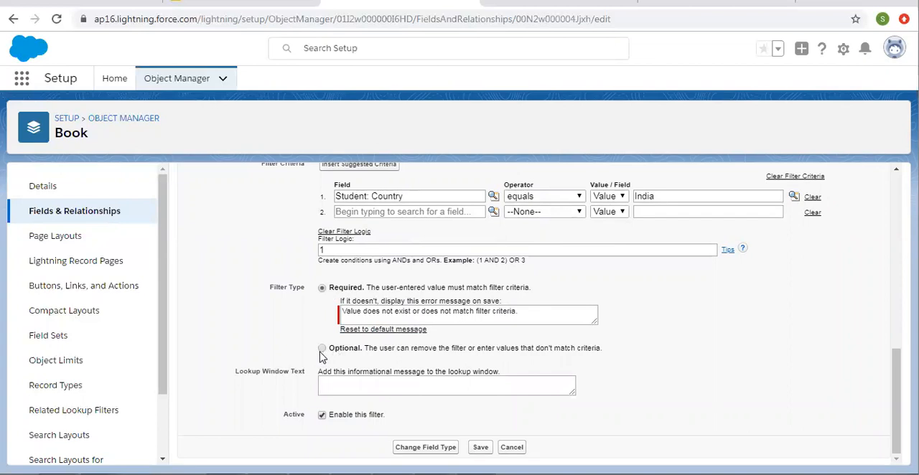
pyautogui.moveTo(397, 361)
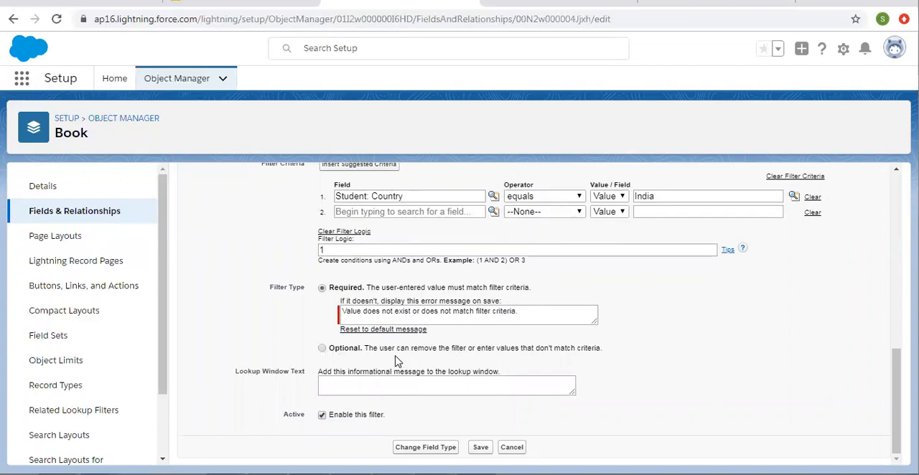
pyautogui.moveTo(494, 361)
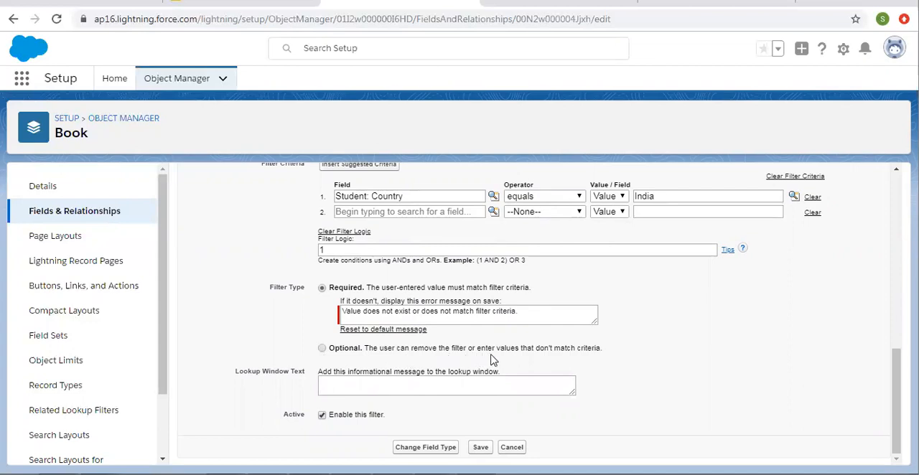
pyautogui.moveTo(413, 362)
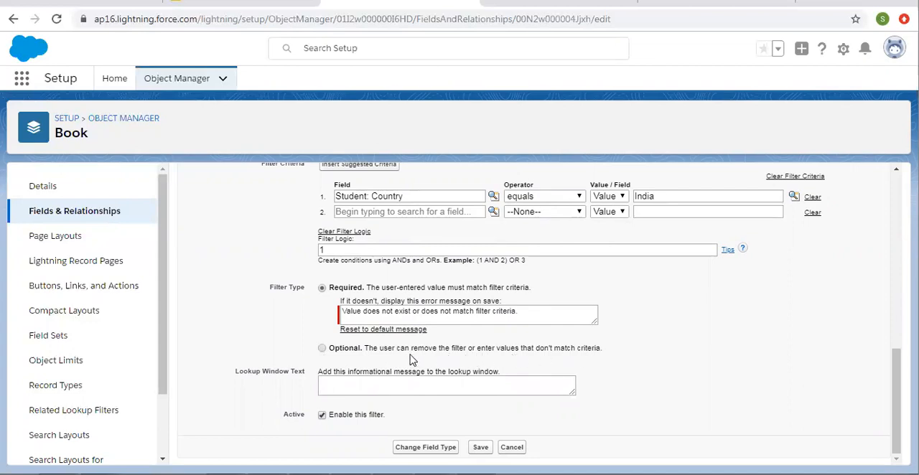
pyautogui.moveTo(298, 410)
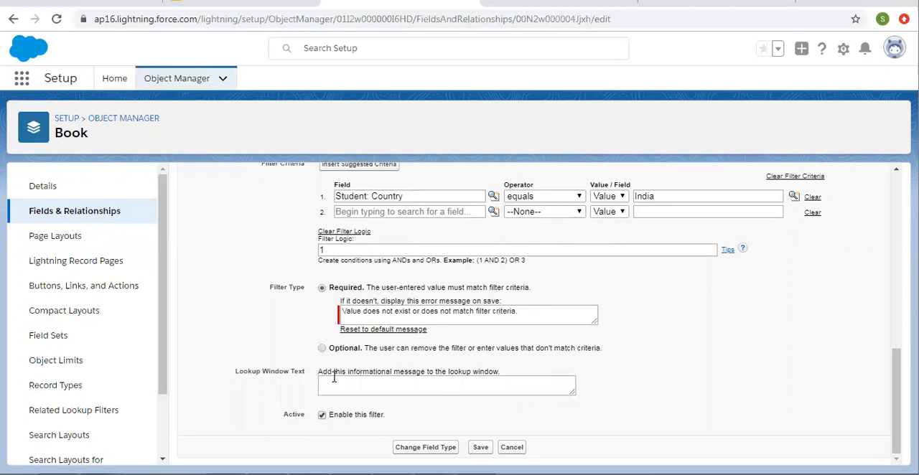
pyautogui.click(446, 386)
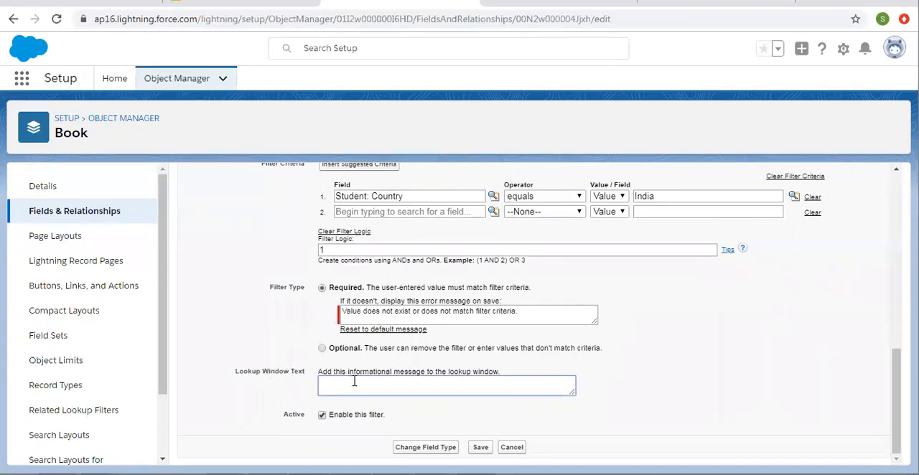
pyautogui.moveTo(298, 426)
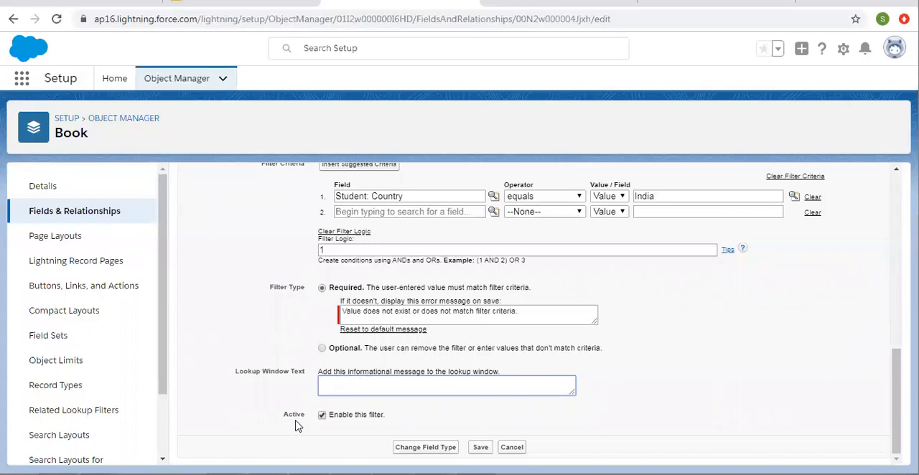
pyautogui.moveTo(340, 368)
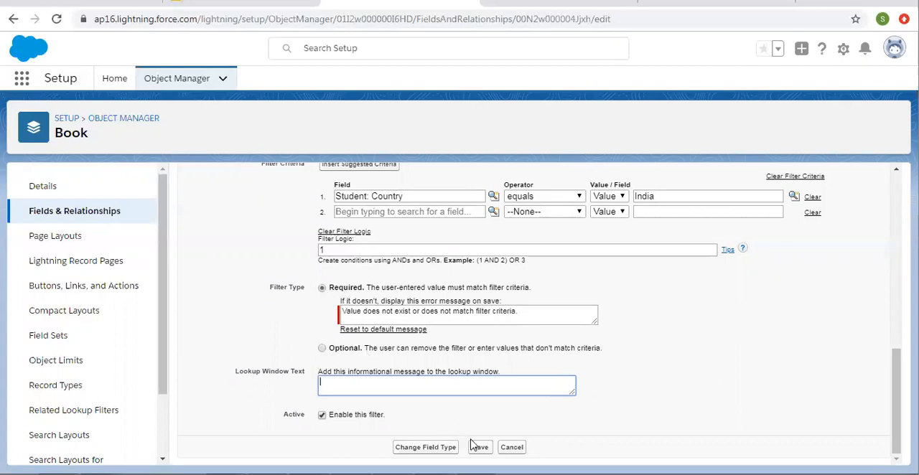
pyautogui.click(479, 447)
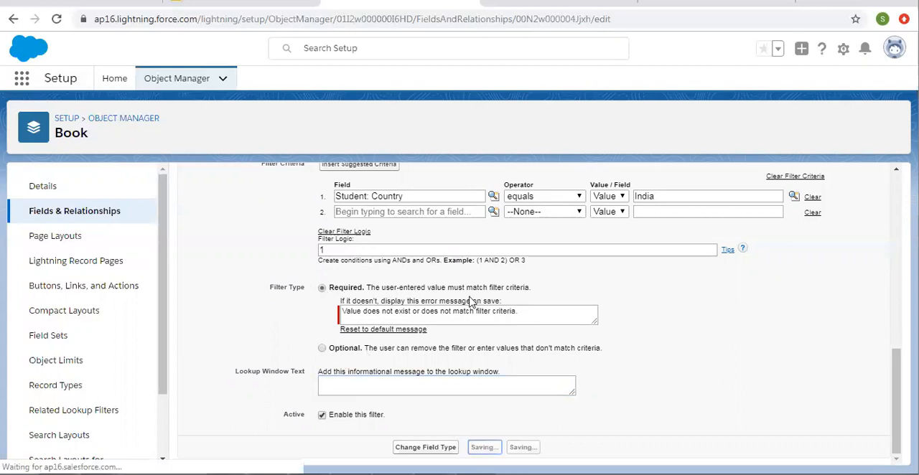
# Review the saved Lookup Filter section showing Student: Country equals India
pyautogui.click(483, 447)
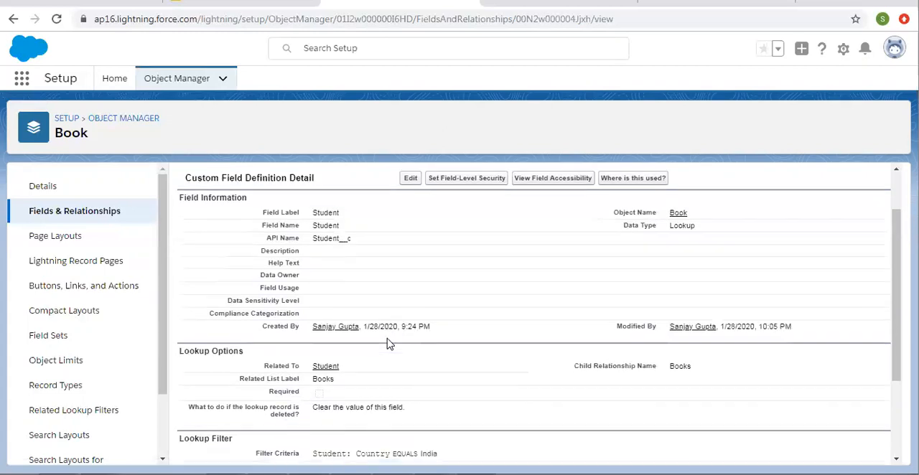
pyautogui.scroll(-3)
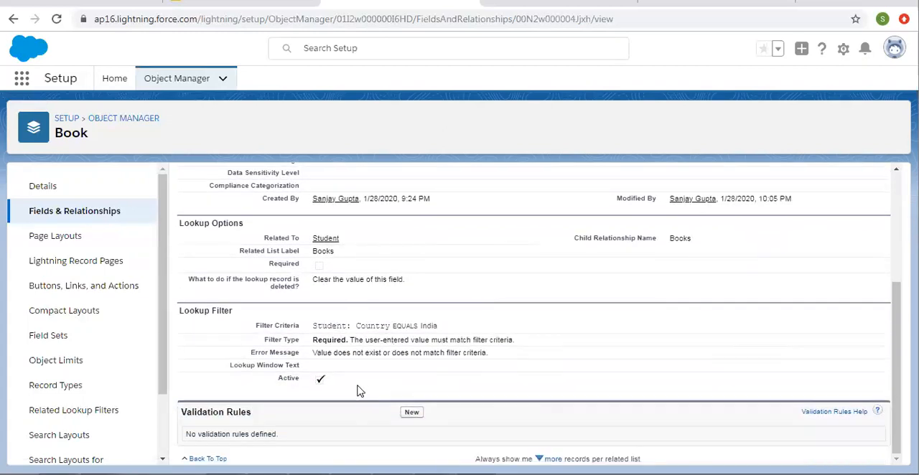
pyautogui.moveTo(468, 337)
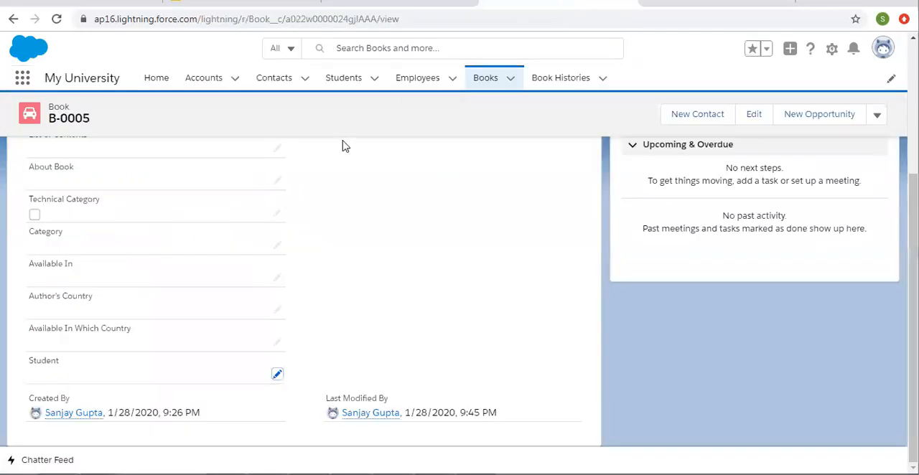
# Open Students and switch the list view to All to show countries
pyautogui.click(343, 78)
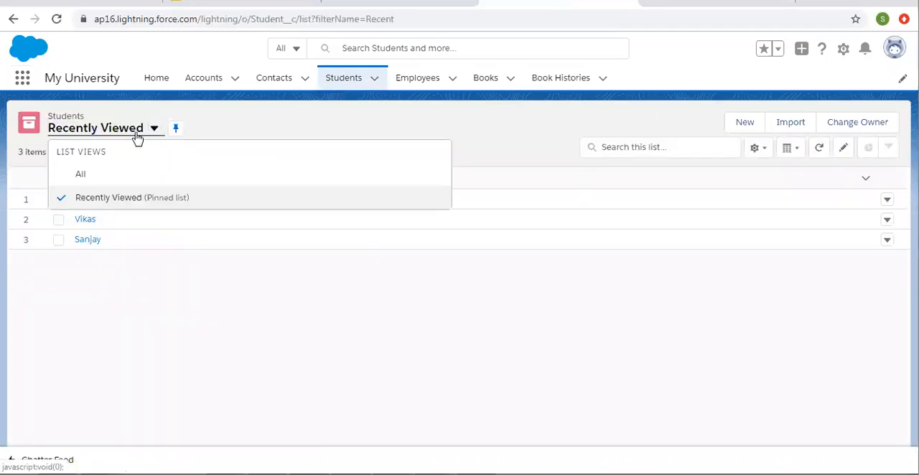
pyautogui.click(80, 174)
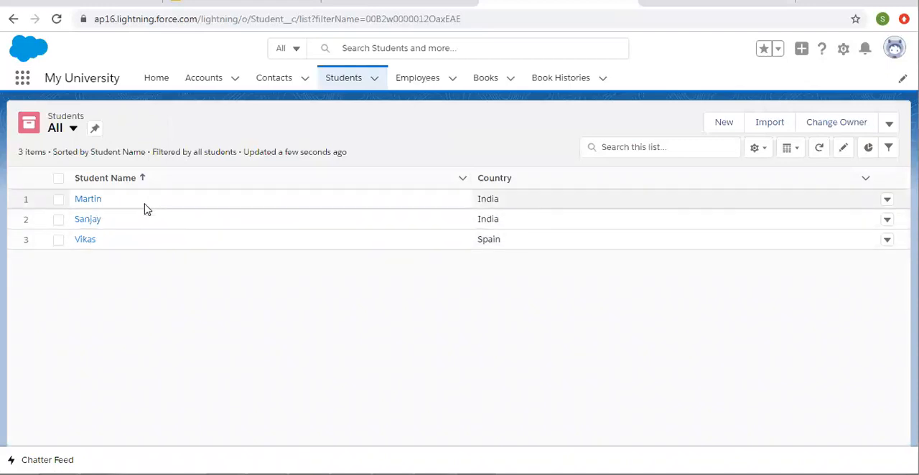
pyautogui.moveTo(528, 202)
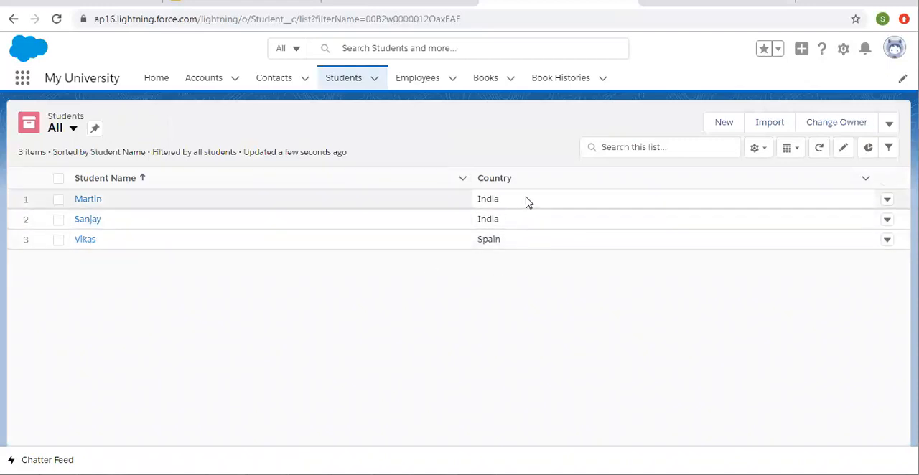
pyautogui.moveTo(523, 250)
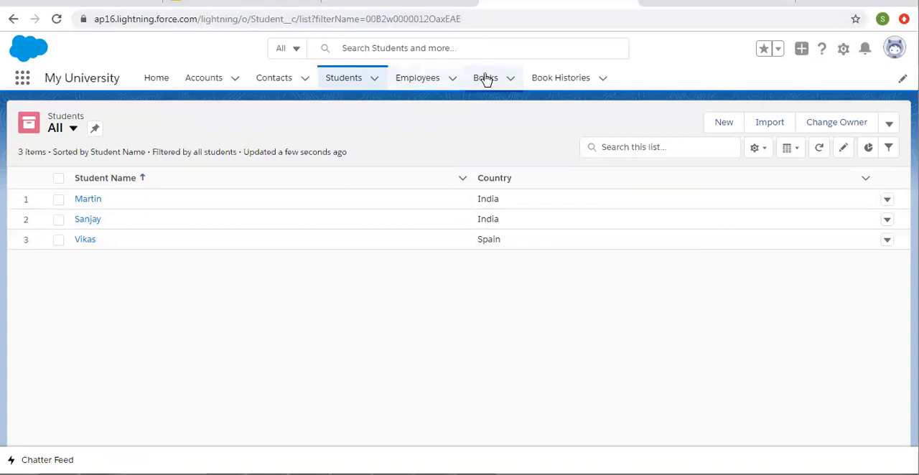
# Start a new Book record and open its Student lookup options
pyautogui.click(485, 77)
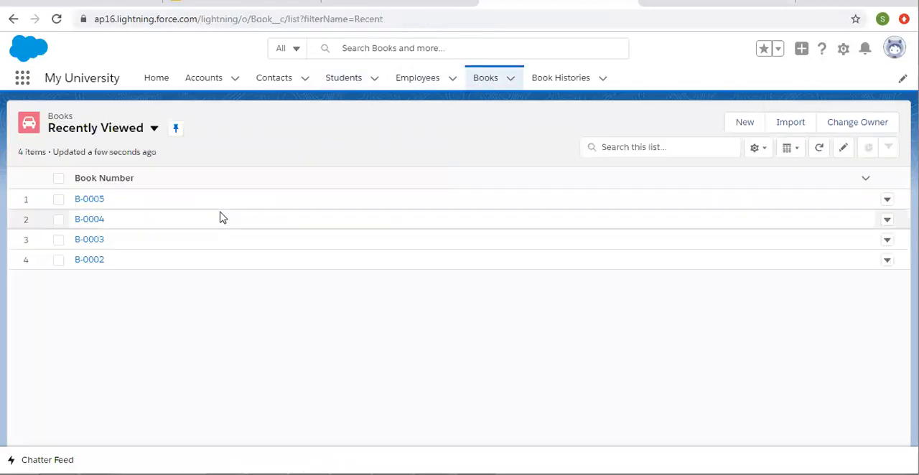
pyautogui.click(745, 122)
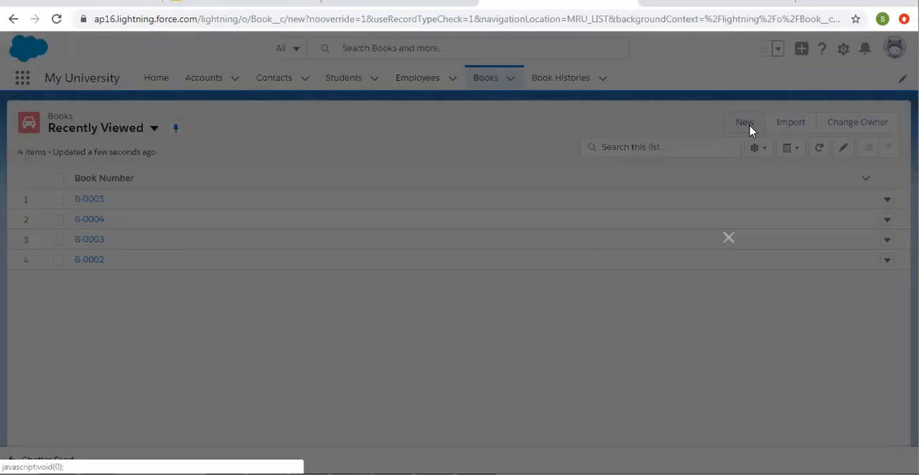
pyautogui.click(745, 122)
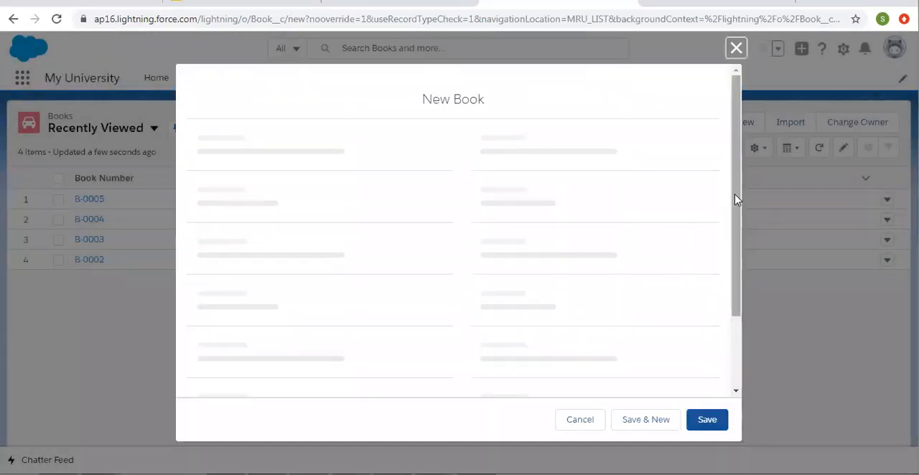
pyautogui.scroll(-3)
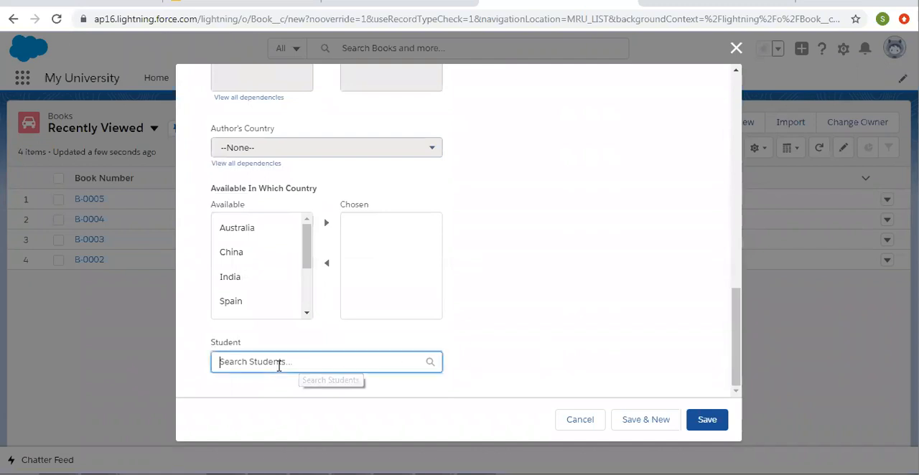
pyautogui.click(323, 361)
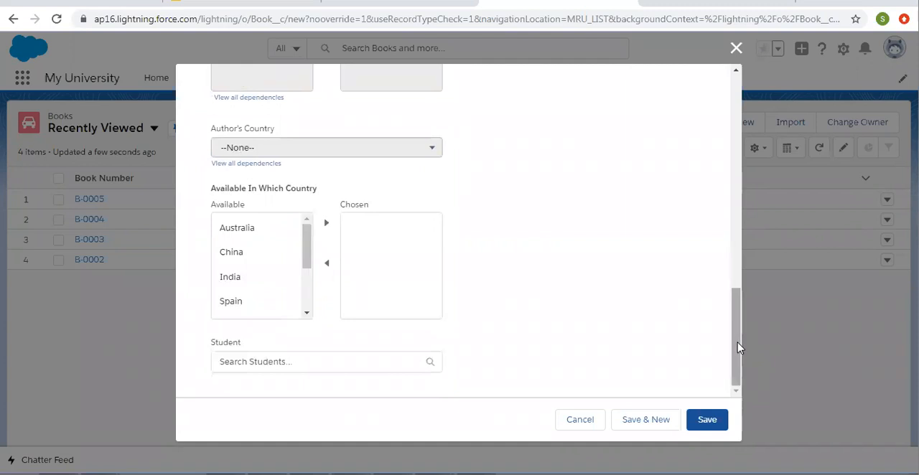
pyautogui.click(323, 361)
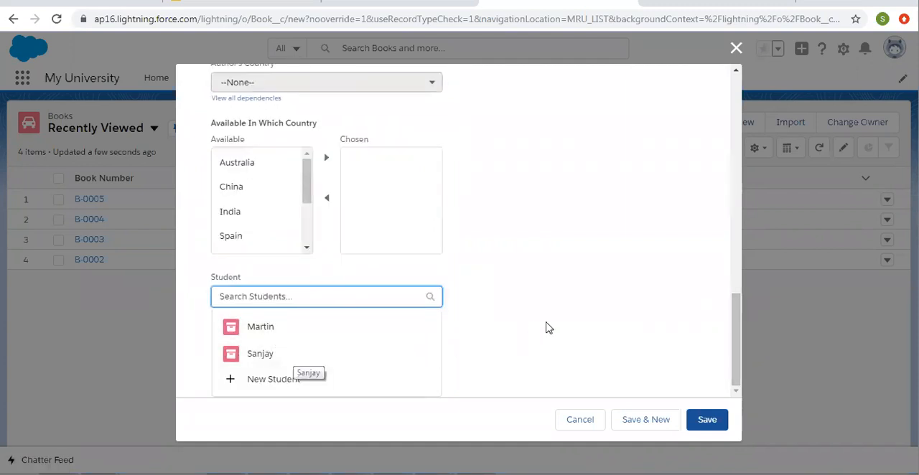
pyautogui.moveTo(383, 341)
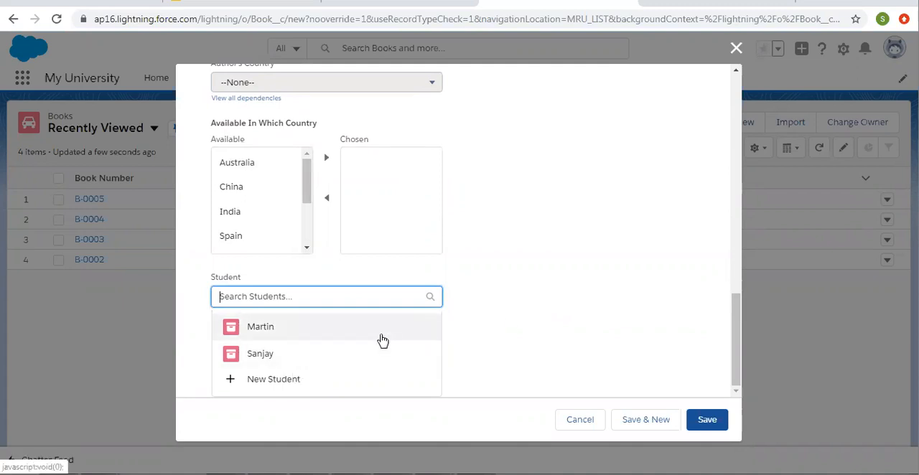
# Confirm 'vikas' returns no results, then choose Sanjay as student and save
pyautogui.write('vikas')
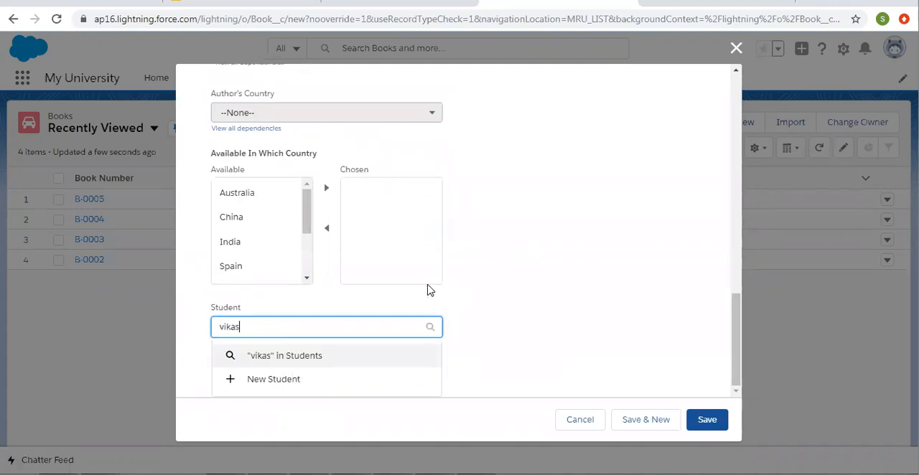
pyautogui.click(285, 355)
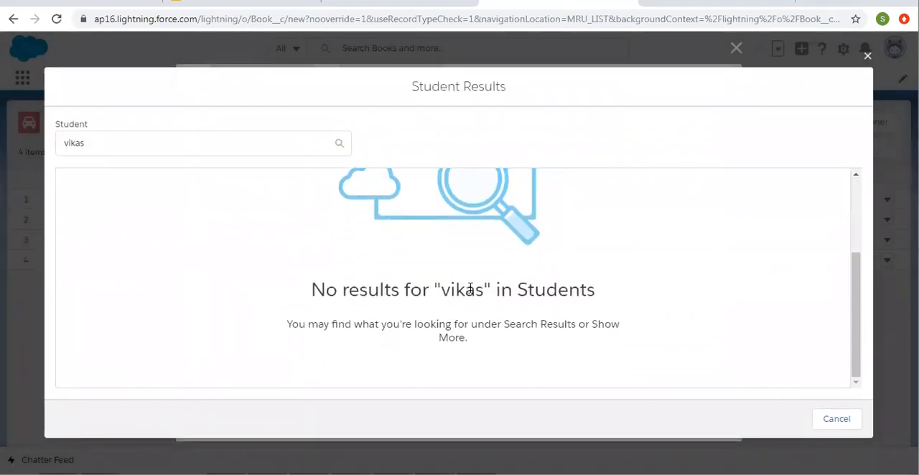
pyautogui.moveTo(837, 419)
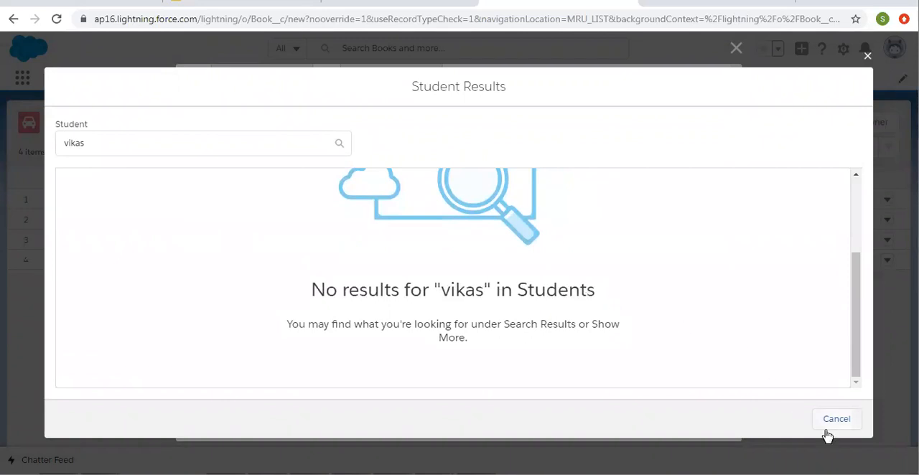
pyautogui.click(836, 419)
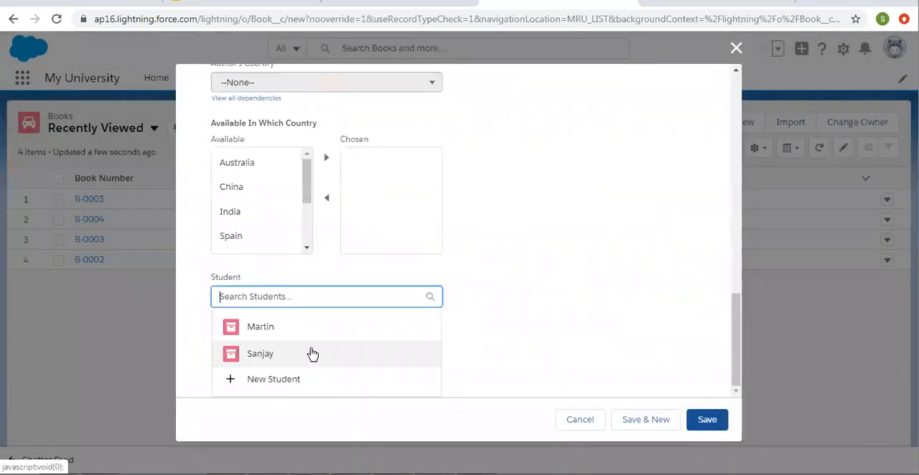
pyautogui.click(260, 353)
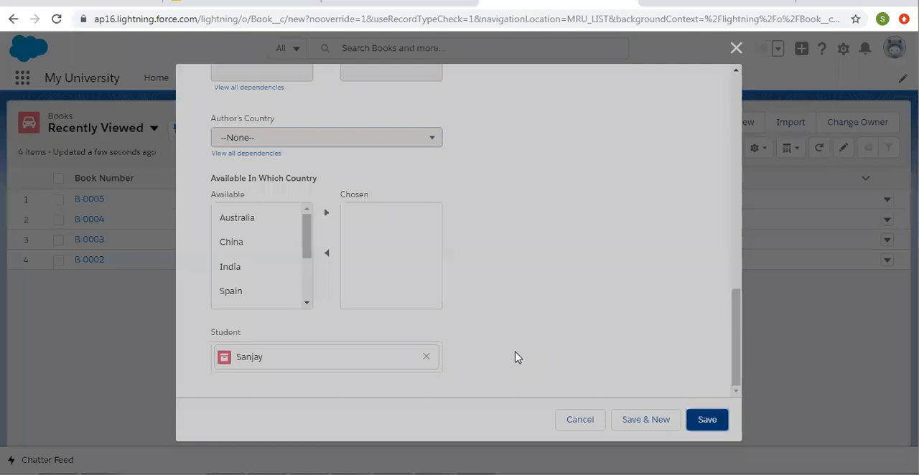
pyautogui.click(707, 419)
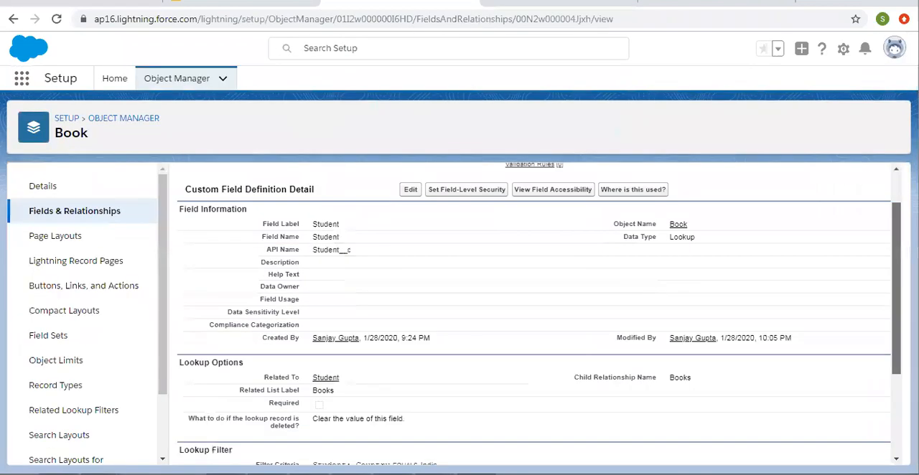
# Review the Student field's lookup filter and return to Object Manager's object list
pyautogui.scroll(-3)
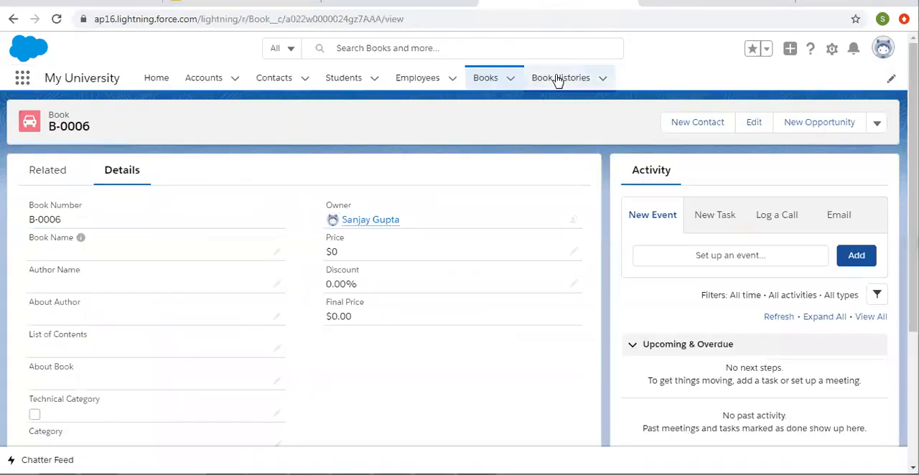
pyautogui.click(561, 77)
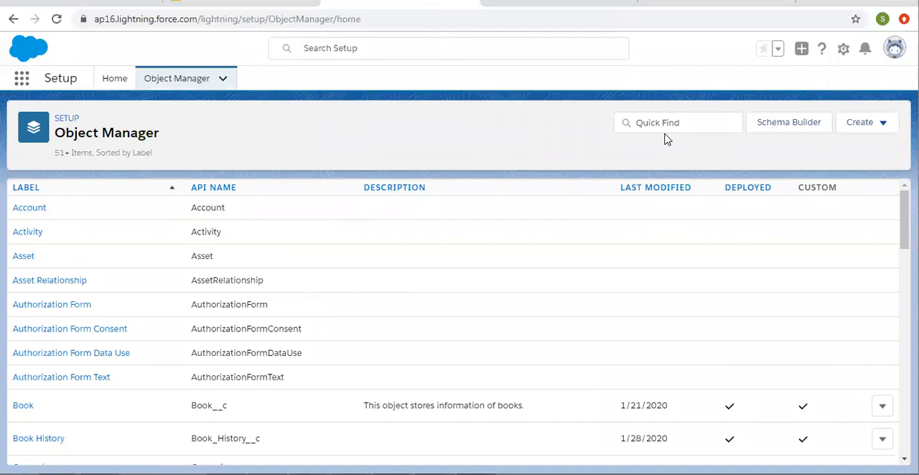
# Search Object Manager for 'book' and open Book History's Book master-detail field definition
pyautogui.write('b')
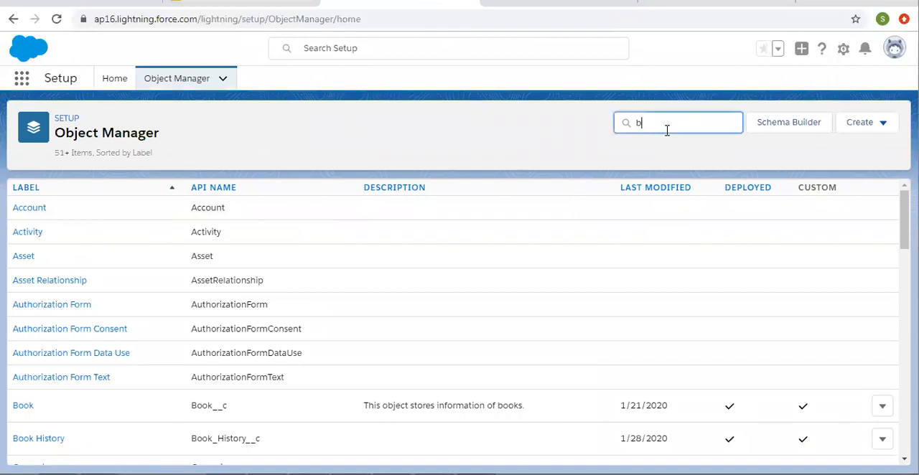
pyautogui.write('ook')
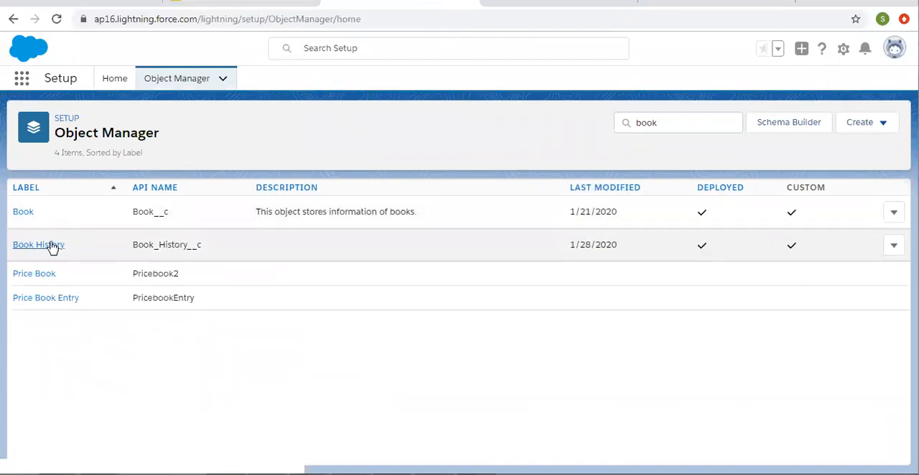
pyautogui.click(39, 244)
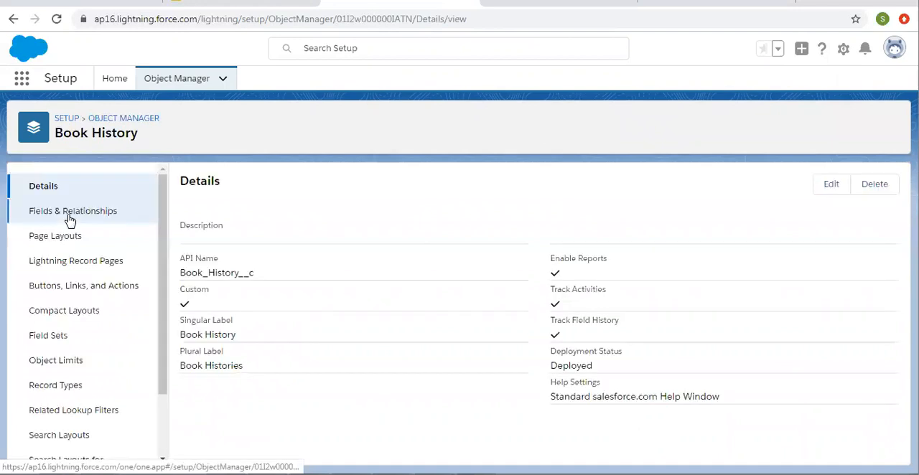
pyautogui.click(72, 210)
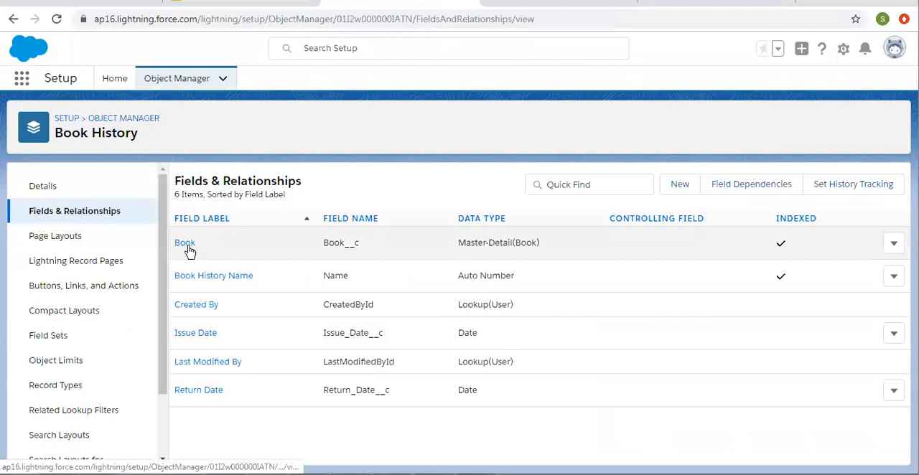
pyautogui.click(184, 243)
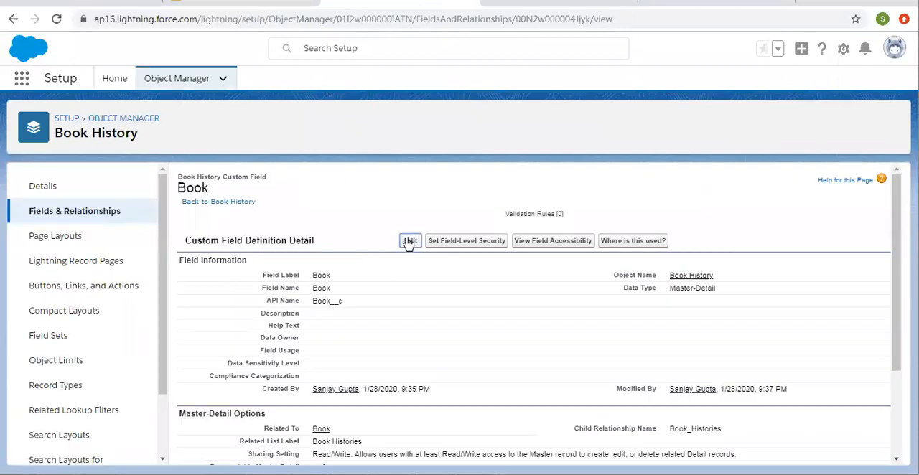
# Edit Book History's Book field and save it with no lookup filter criteria
pyautogui.click(410, 241)
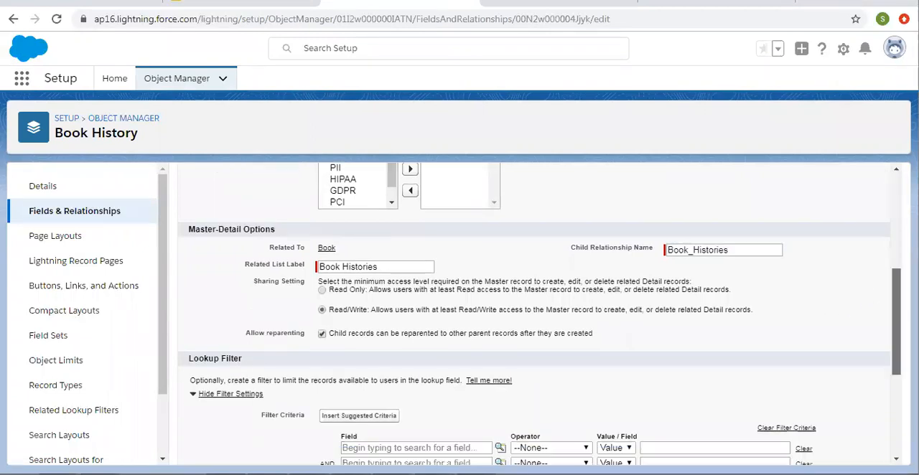
pyautogui.scroll(-3)
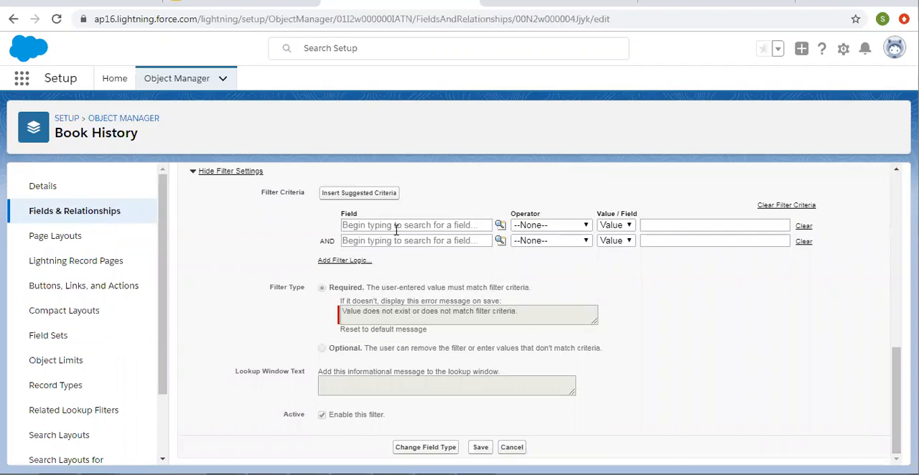
pyautogui.moveTo(637, 278)
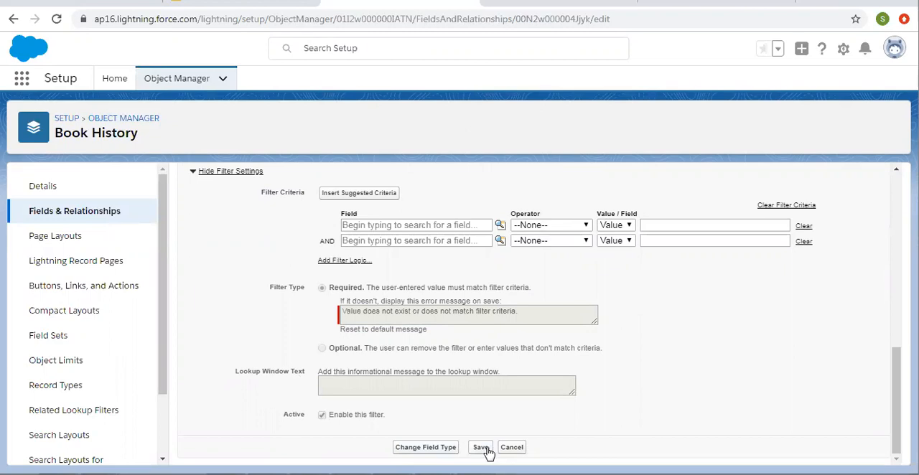
pyautogui.click(480, 448)
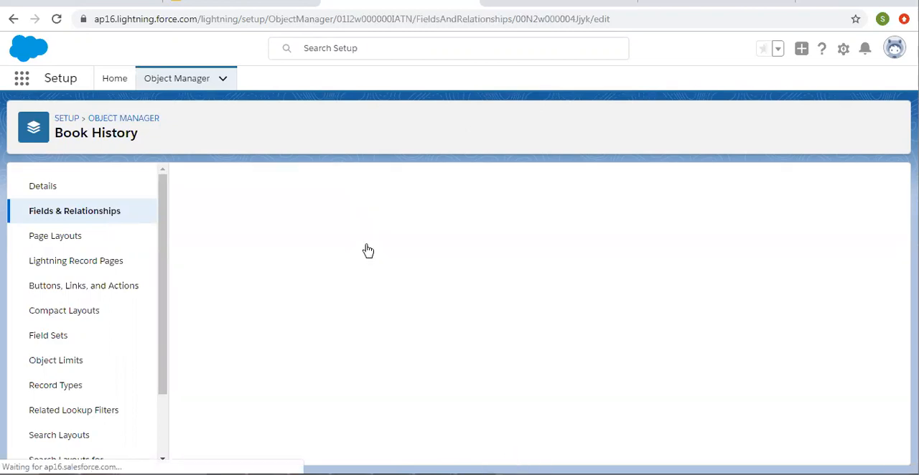
pyautogui.moveTo(342, 280)
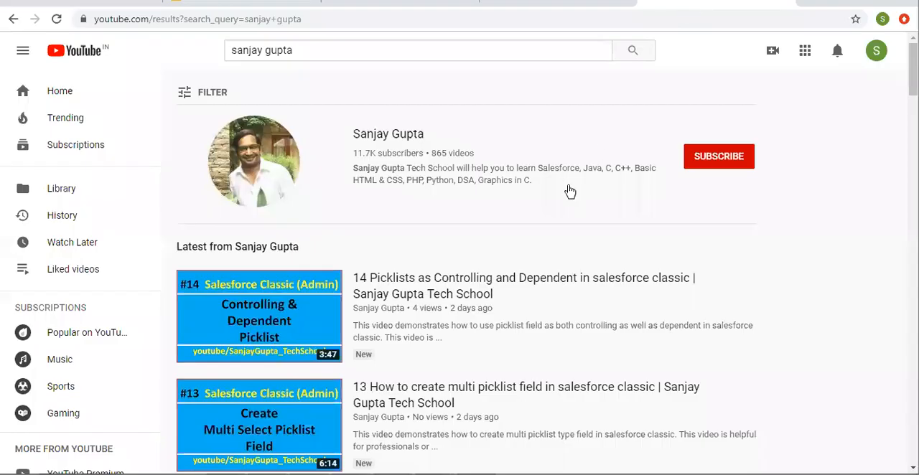
pyautogui.moveTo(387, 205)
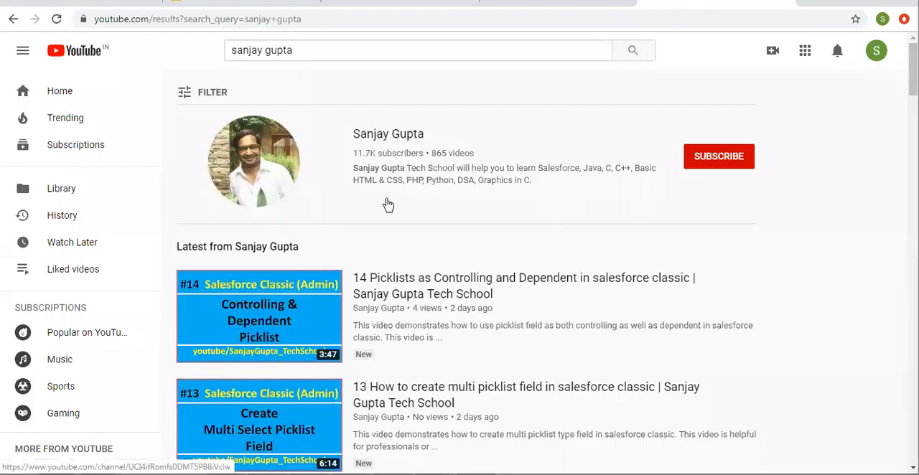